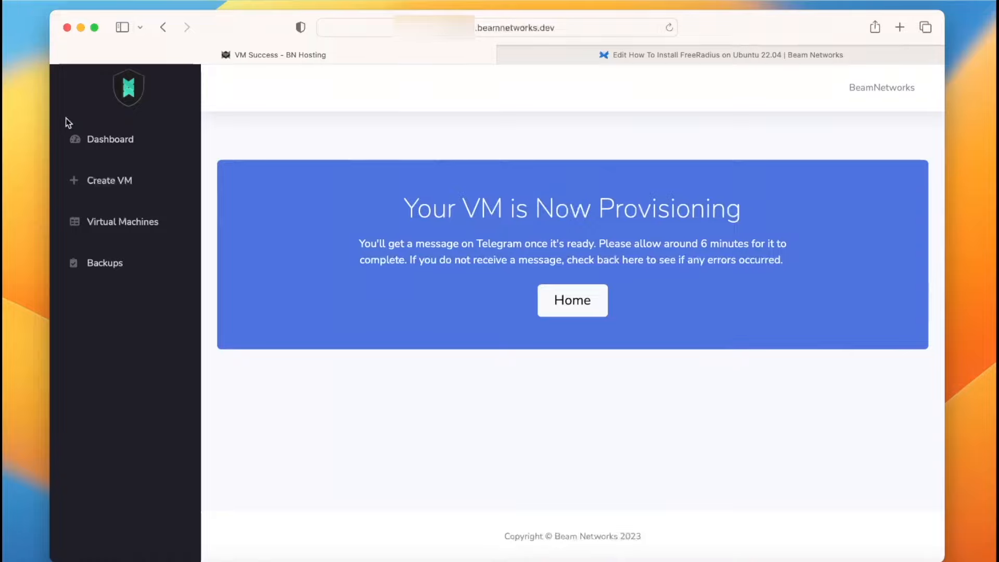
pyautogui.moveTo(93, 152)
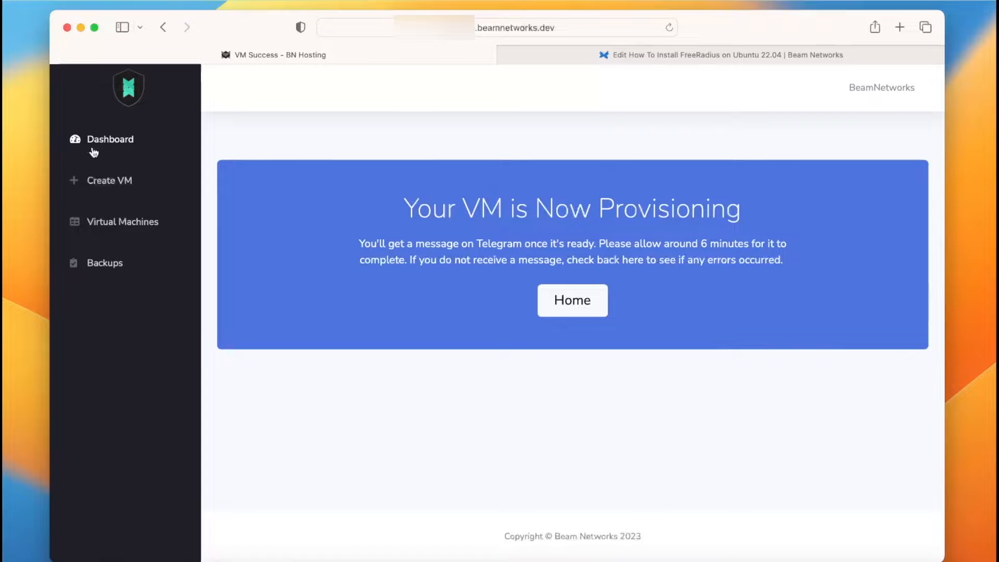
pyautogui.moveTo(305, 232)
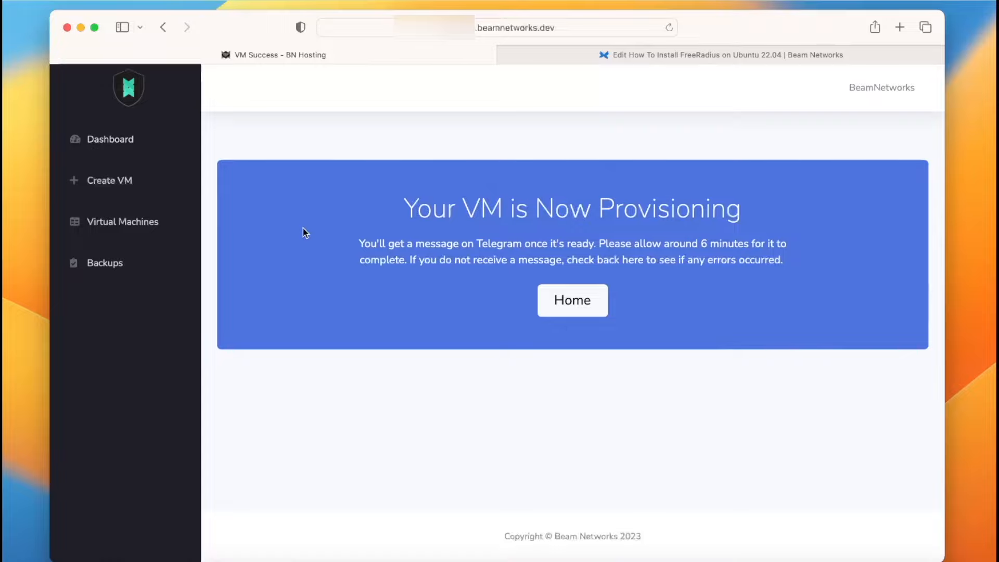
# Run sudo apt update -y && sudo apt upgrade -y on the Ubuntu server over SSH
pyautogui.click(723, 55)
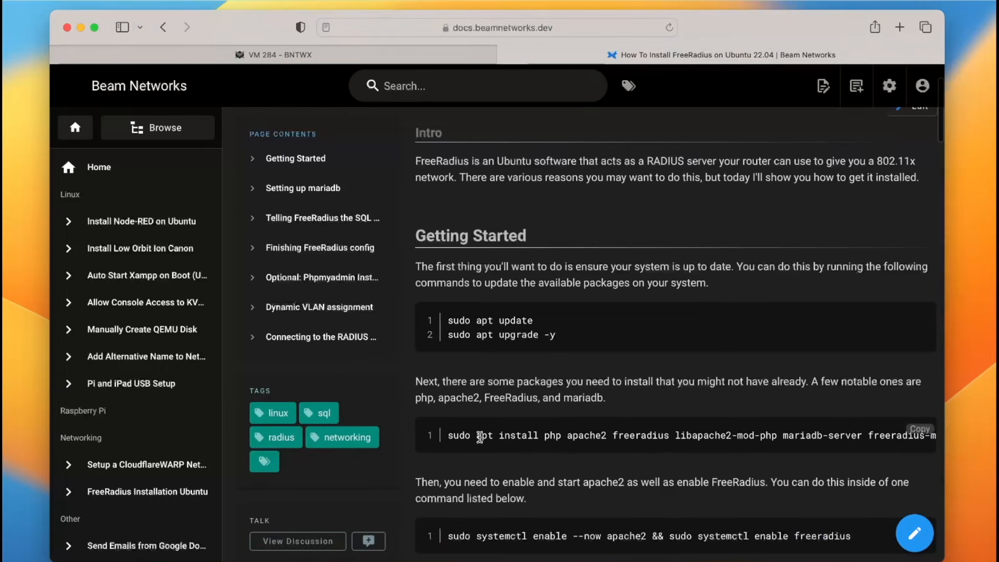
pyautogui.moveTo(856, 558)
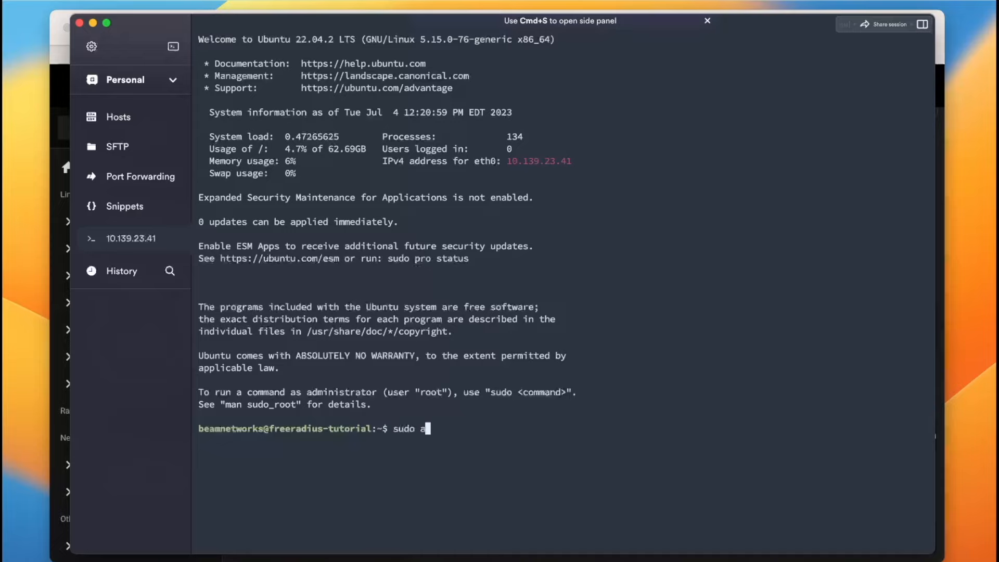
pyautogui.write('pt update -y && sudo a')
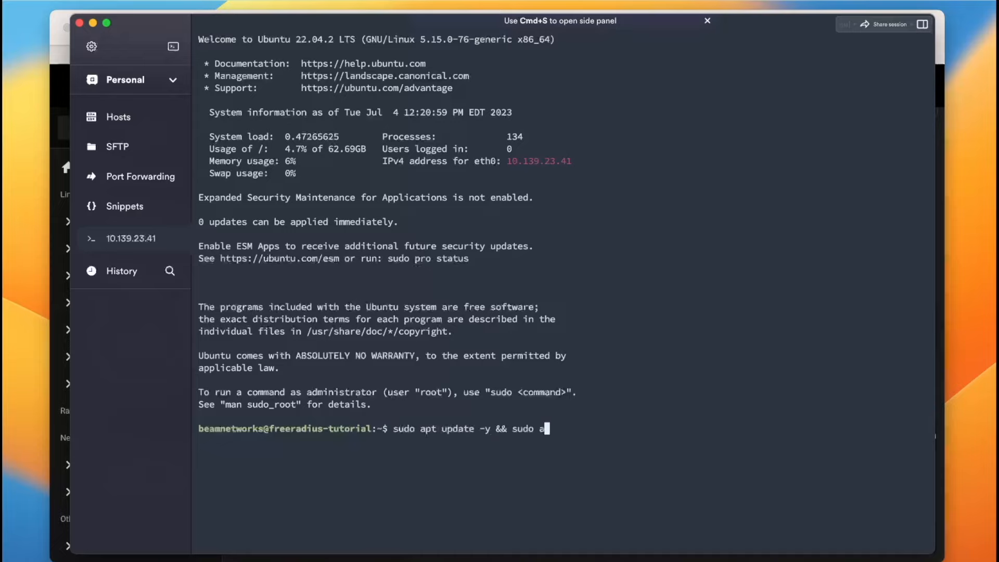
pyautogui.write('pt upgrade -')
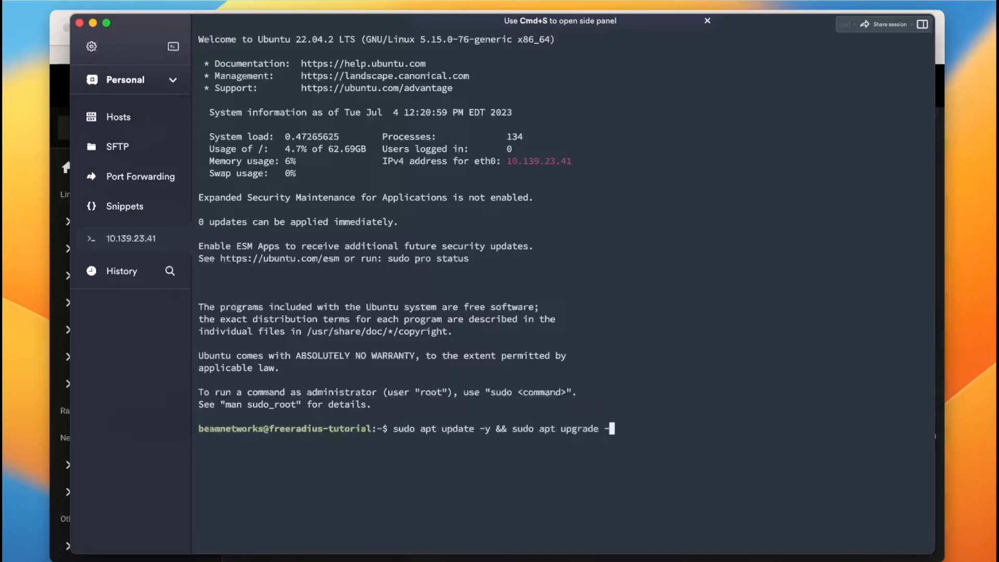
pyautogui.press('Return')
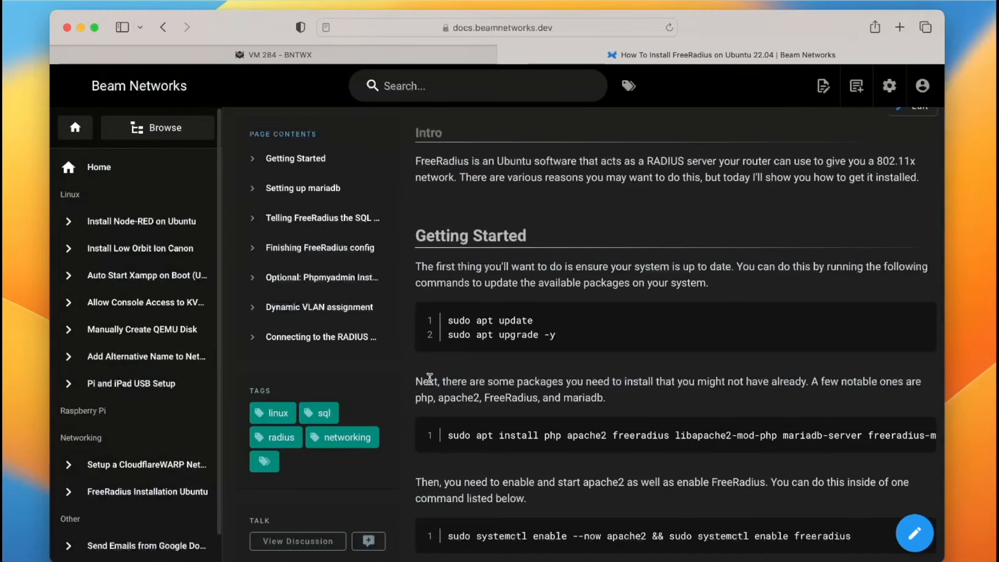
pyautogui.scroll(-3)
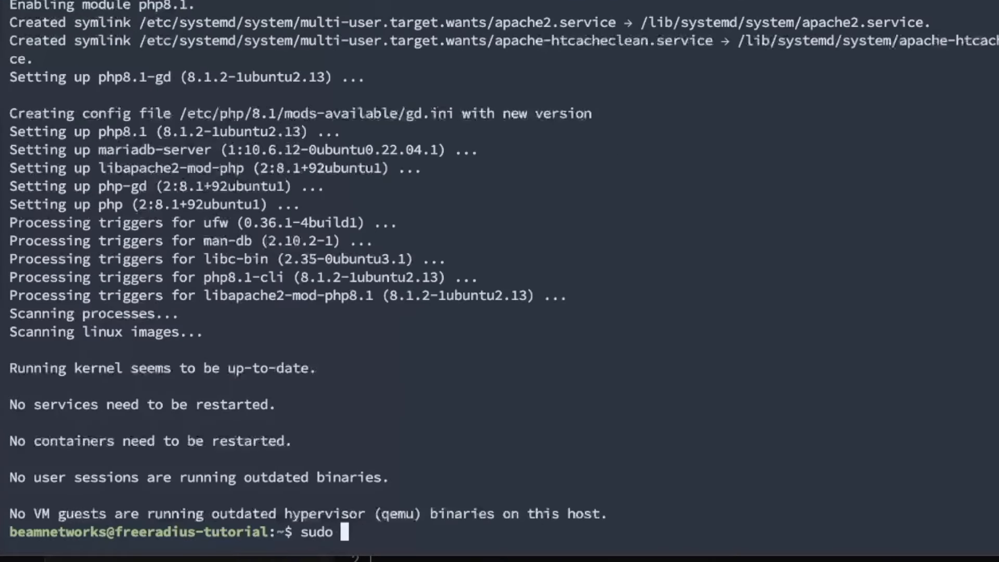
# Enable and start apache2 and enable freeradius at boot with systemctl
pyautogui.write('systemctl enable --now apache2')
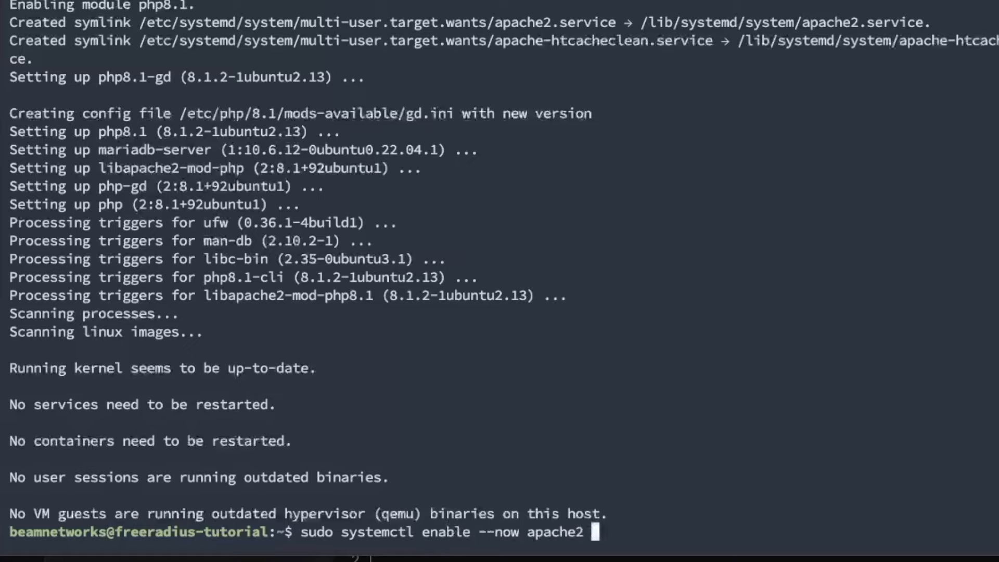
pyautogui.write('&& sudo systemt')
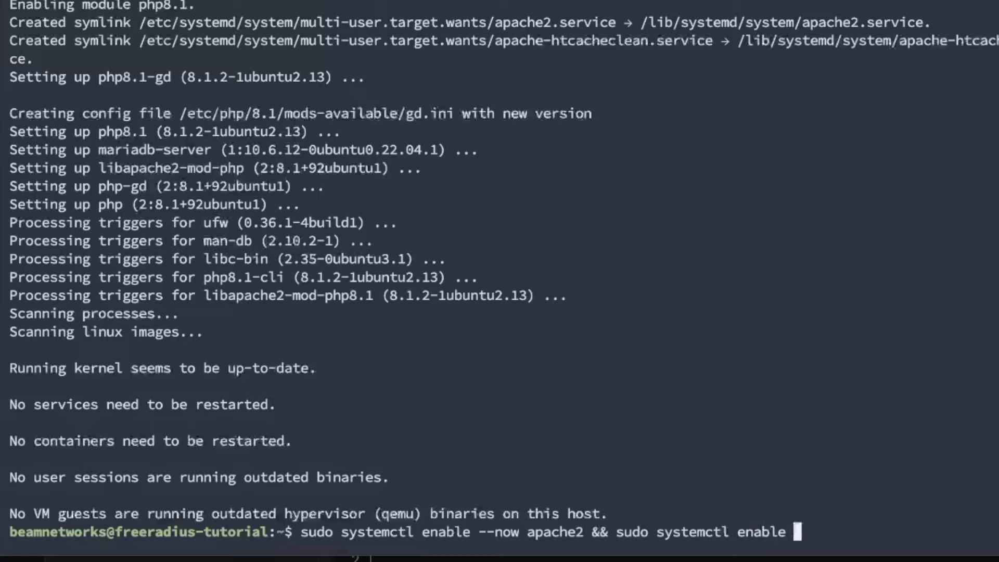
pyautogui.write('freeradius')
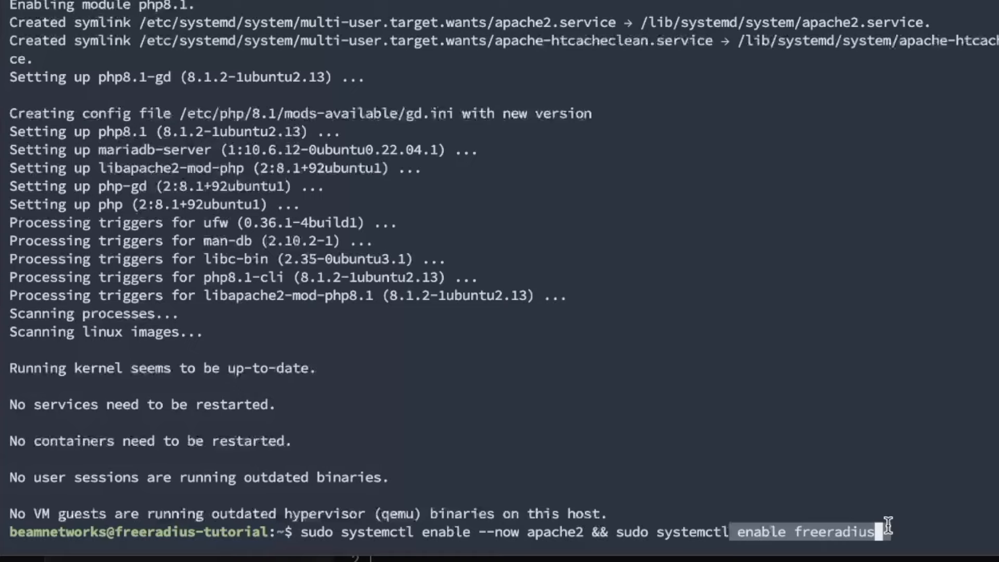
pyautogui.press('Return')
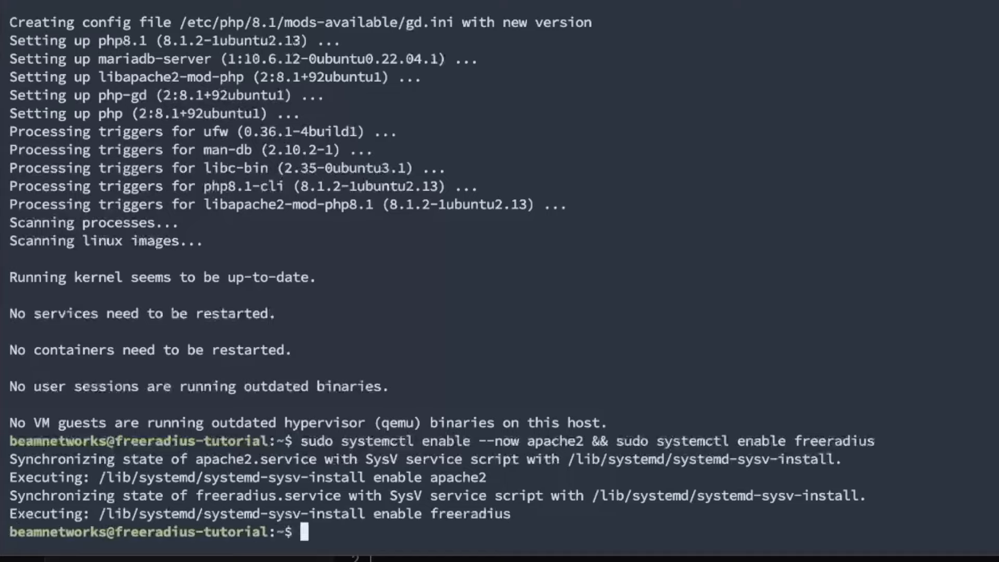
# Start sudo mysql_secure_installation and continue with no current root password
pyautogui.write('sudo mysql')
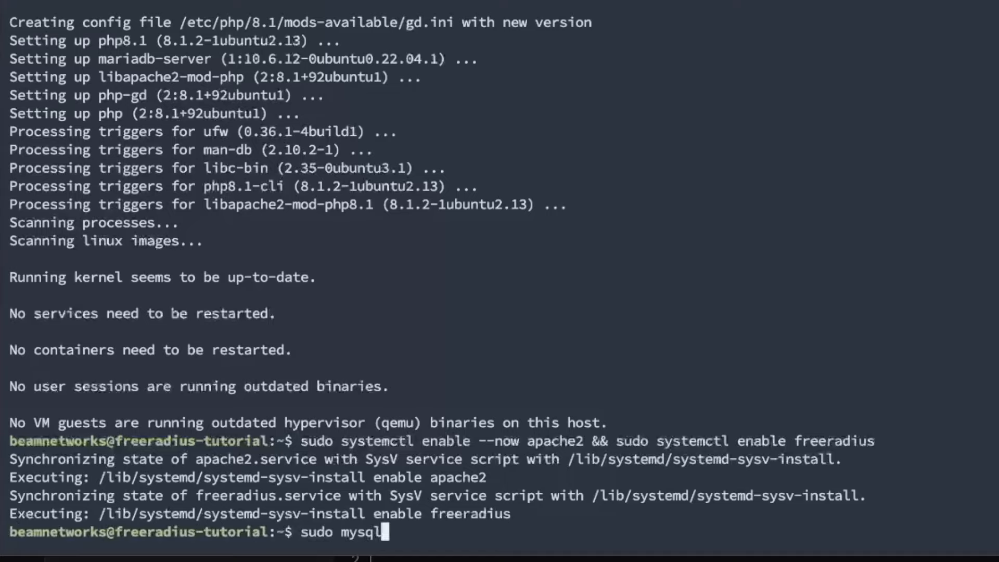
pyautogui.write('_secure_')
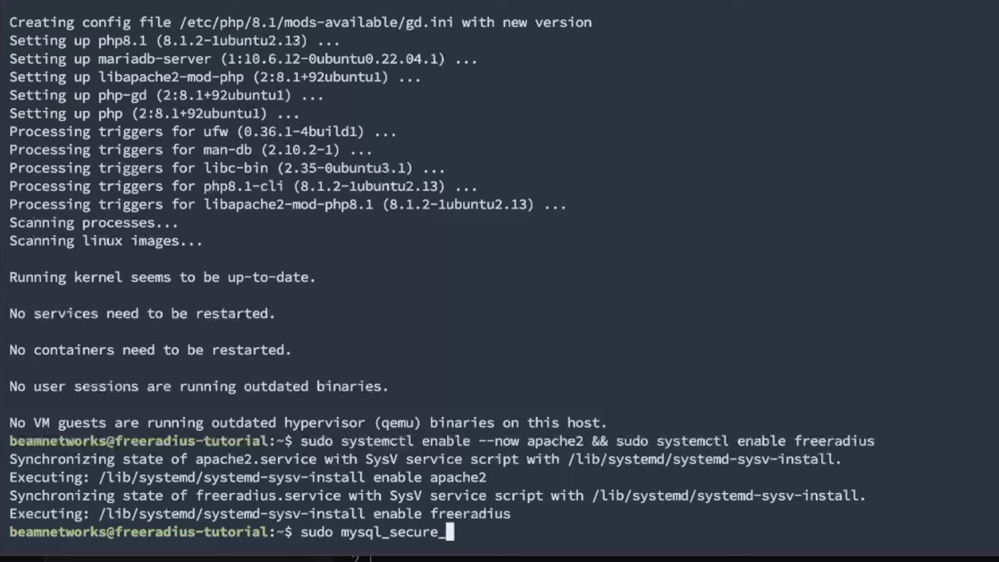
pyautogui.press('Return')
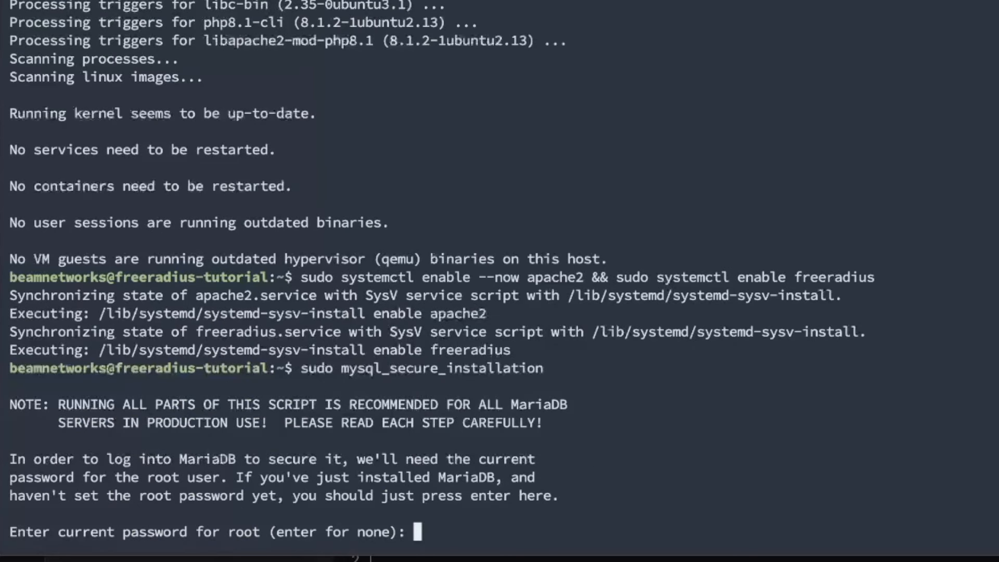
pyautogui.press('Return')
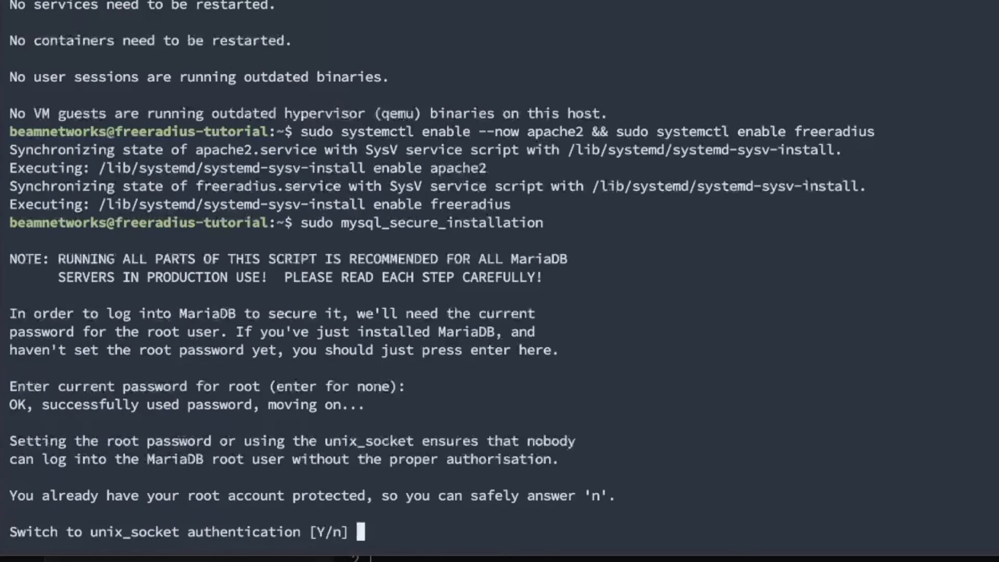
# Decline unix_socket authentication and confirm removing anonymous users and remaining hardening prompts
pyautogui.write('n')
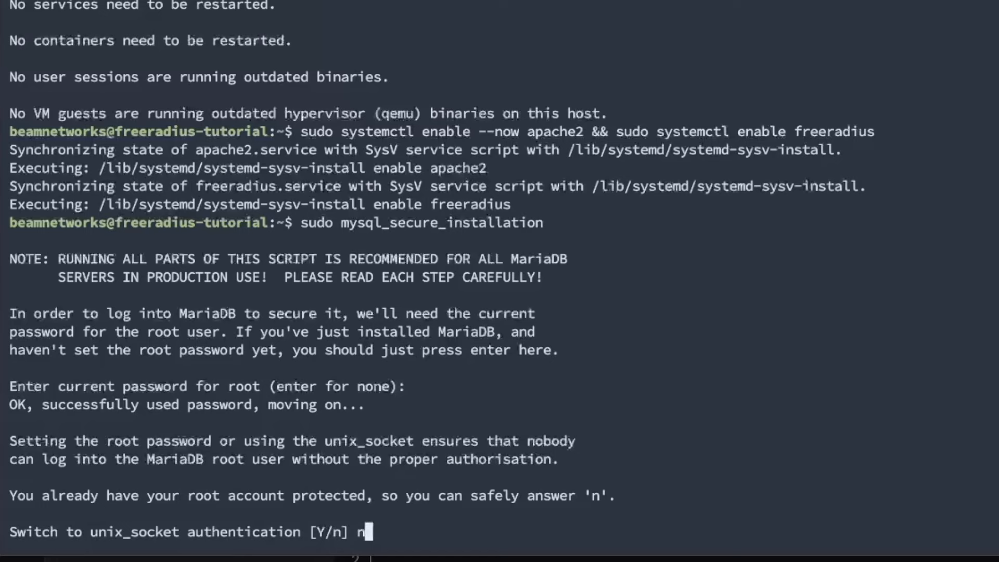
pyautogui.press('Return')
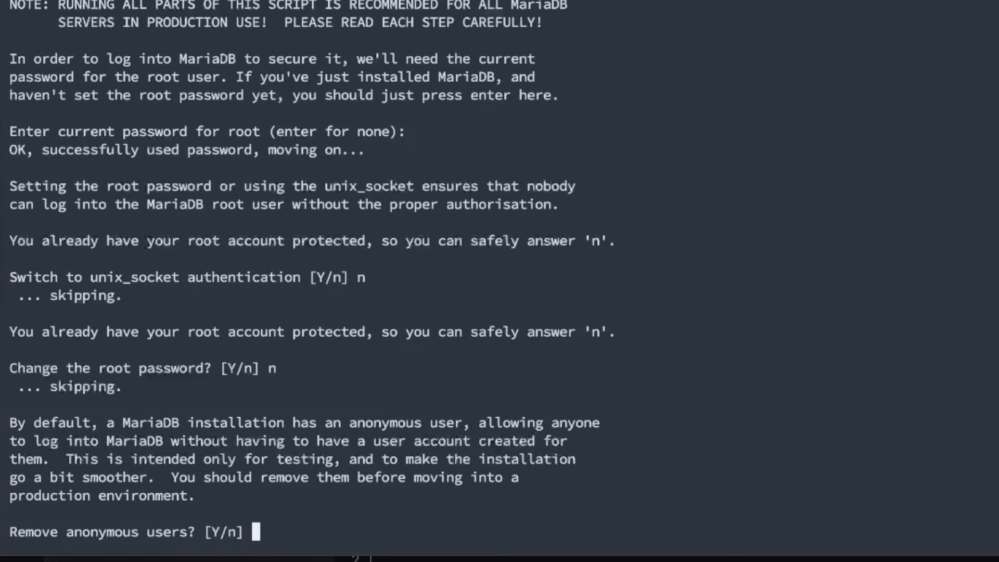
pyautogui.write('y')
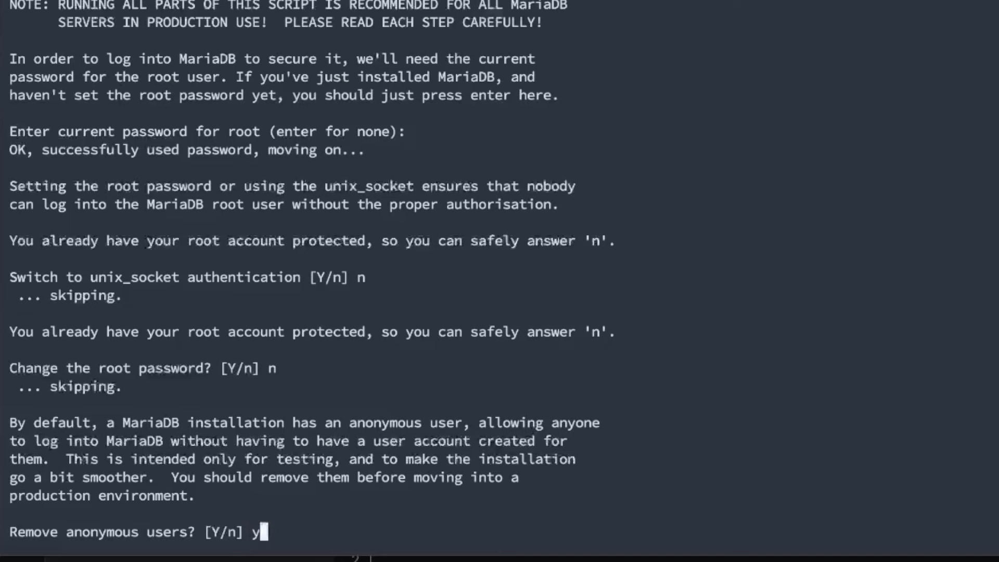
pyautogui.press('Return')
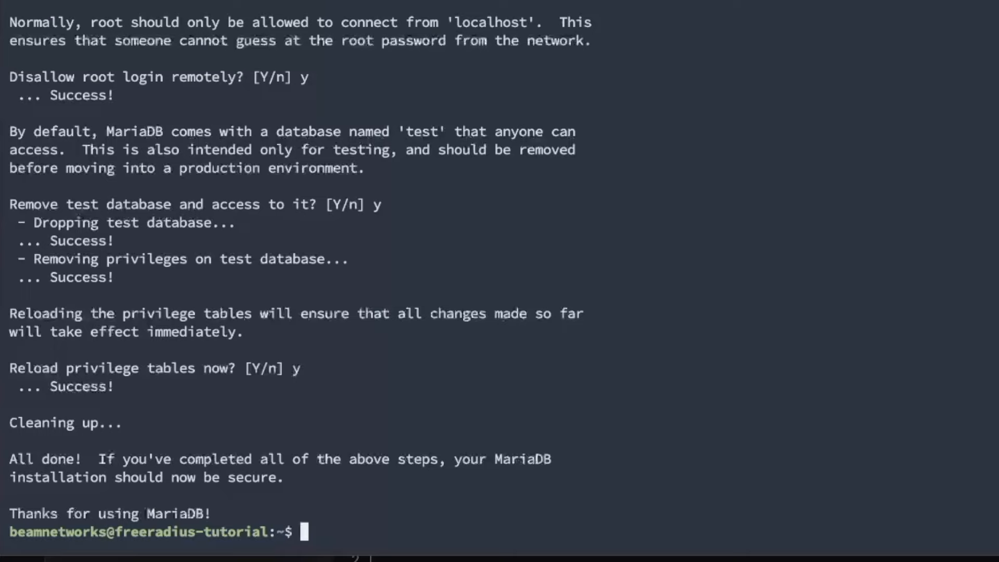
pyautogui.write('sudo mysql')
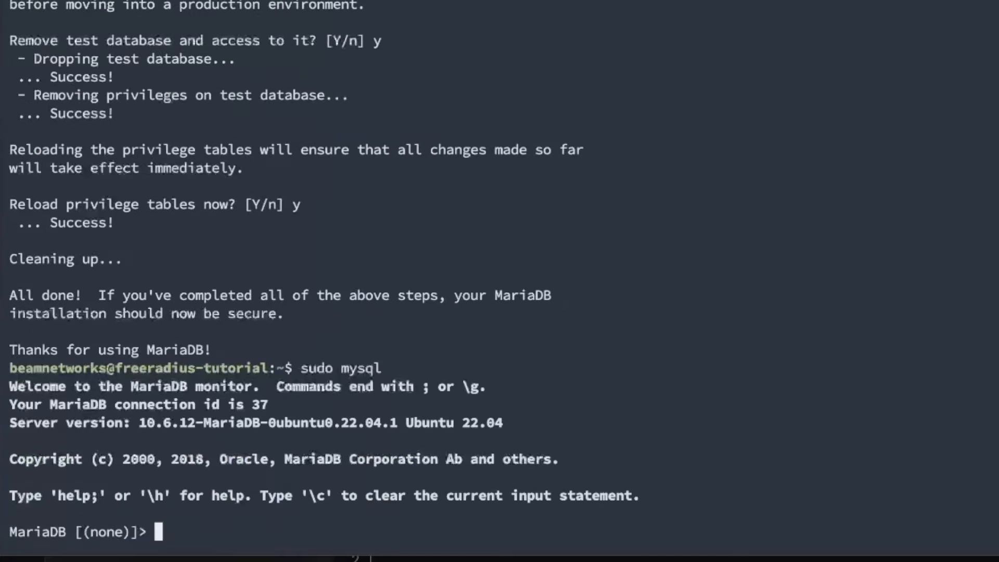
pyautogui.moveTo(323, 398)
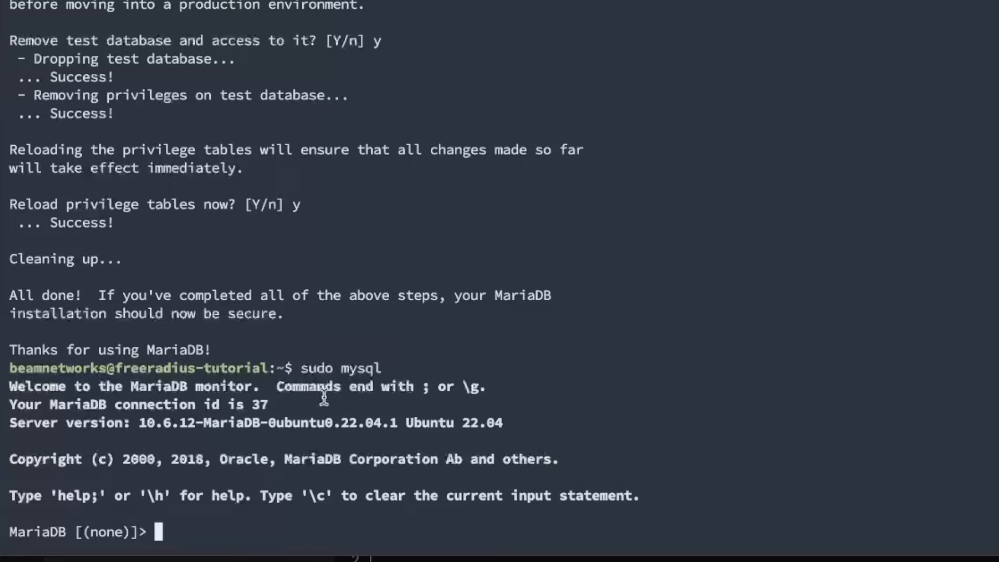
# Create the radius database in MariaDB with CREATE DATABASE radius
pyautogui.write('CREATE DATABASE')
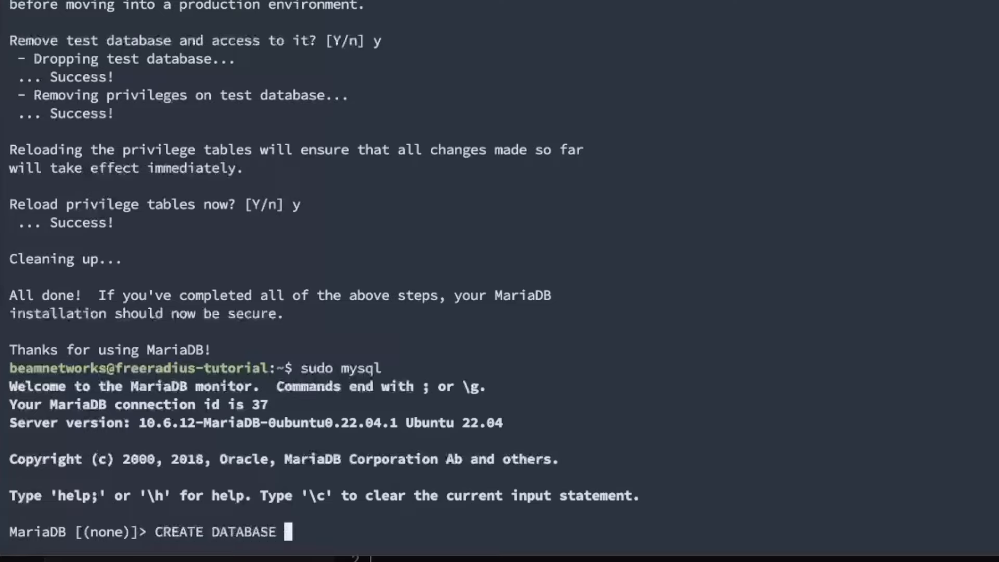
pyautogui.write('radius;')
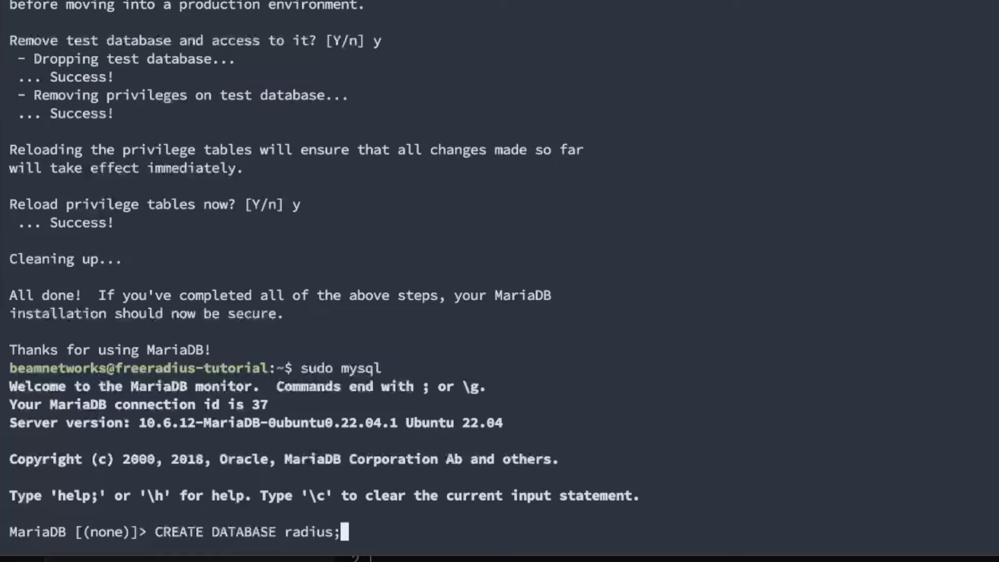
pyautogui.press('Return')
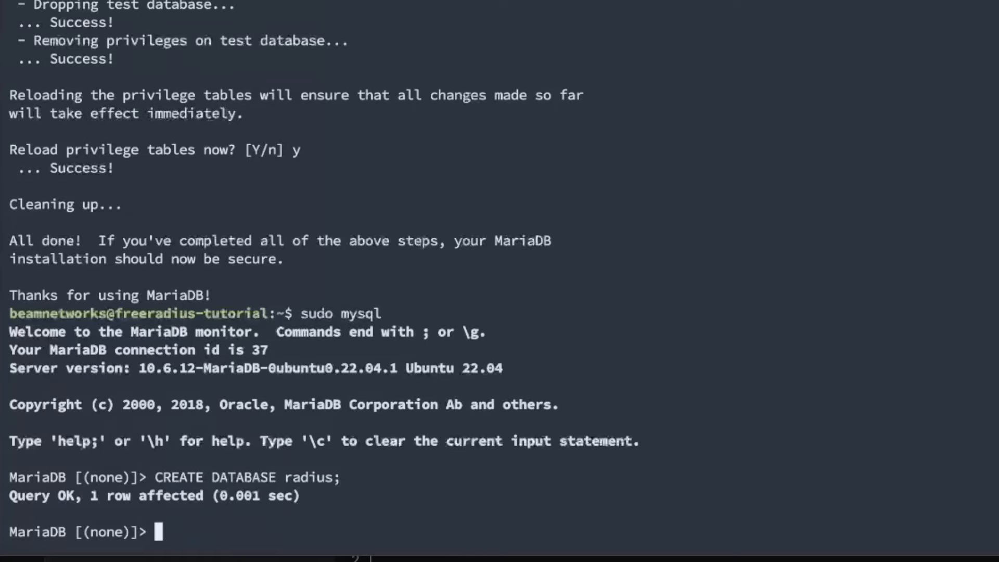
pyautogui.write('CREATE')
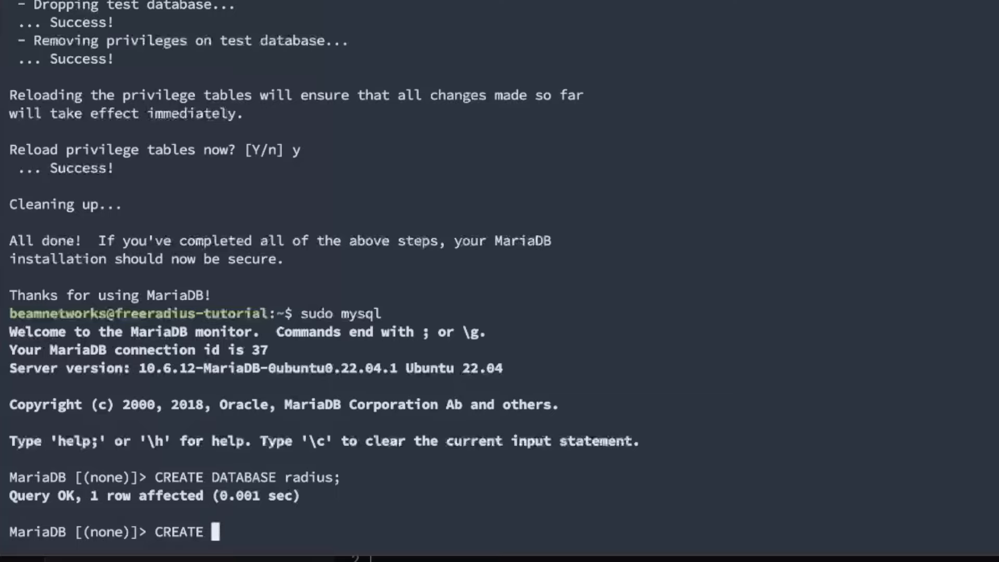
pyautogui.write('USER')
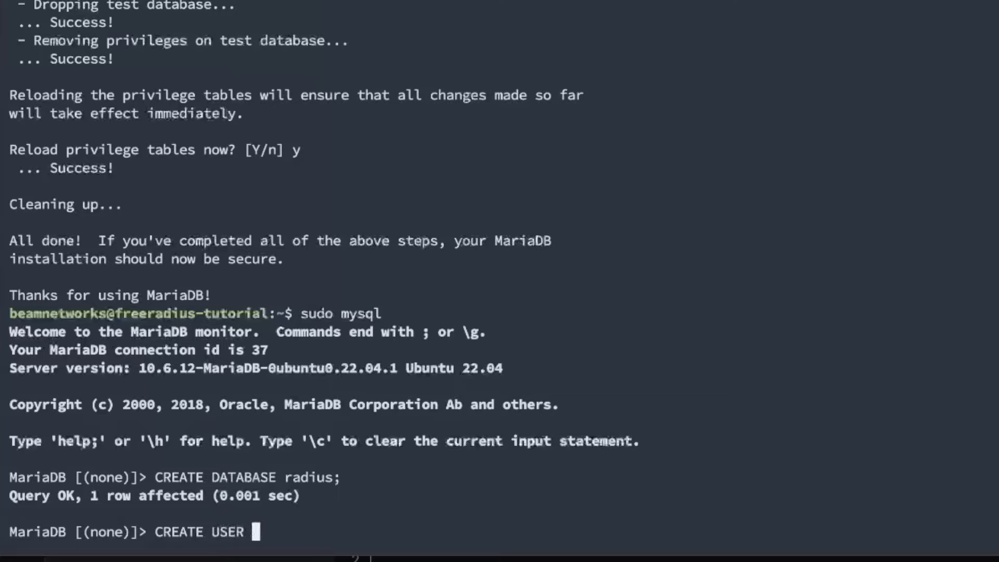
pyautogui.write("'radius'@'")
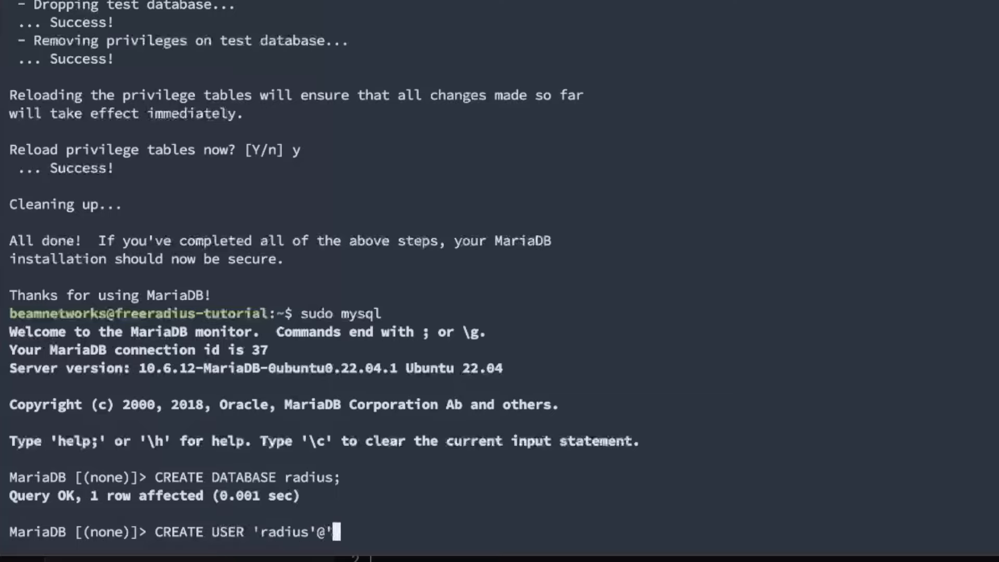
pyautogui.write("localhost'")
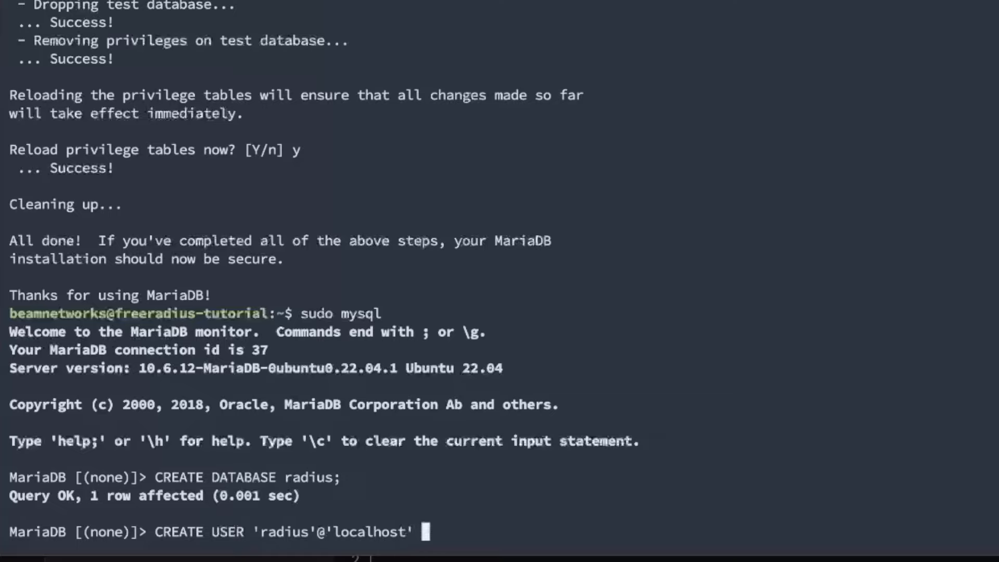
pyautogui.write('IDENFITIED B')
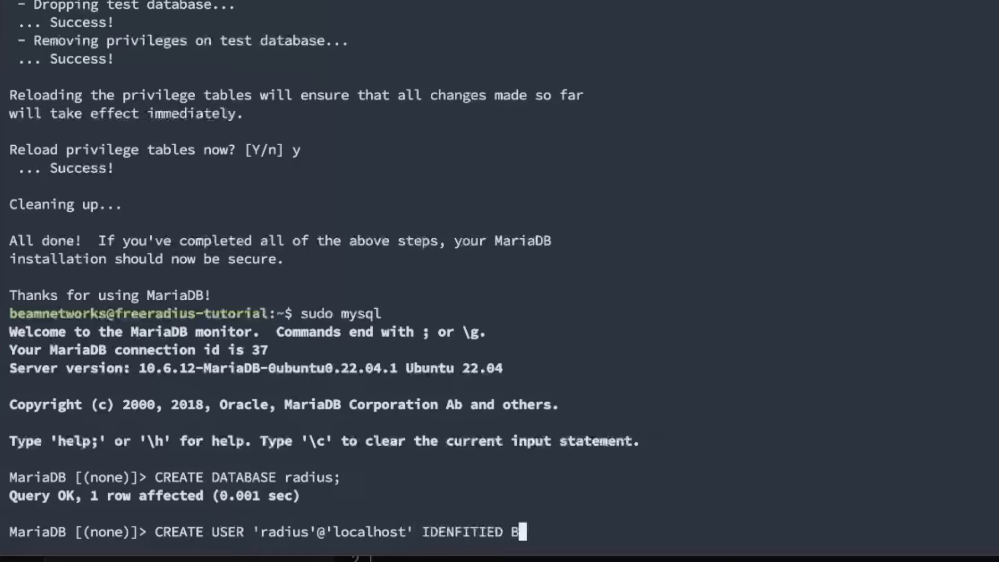
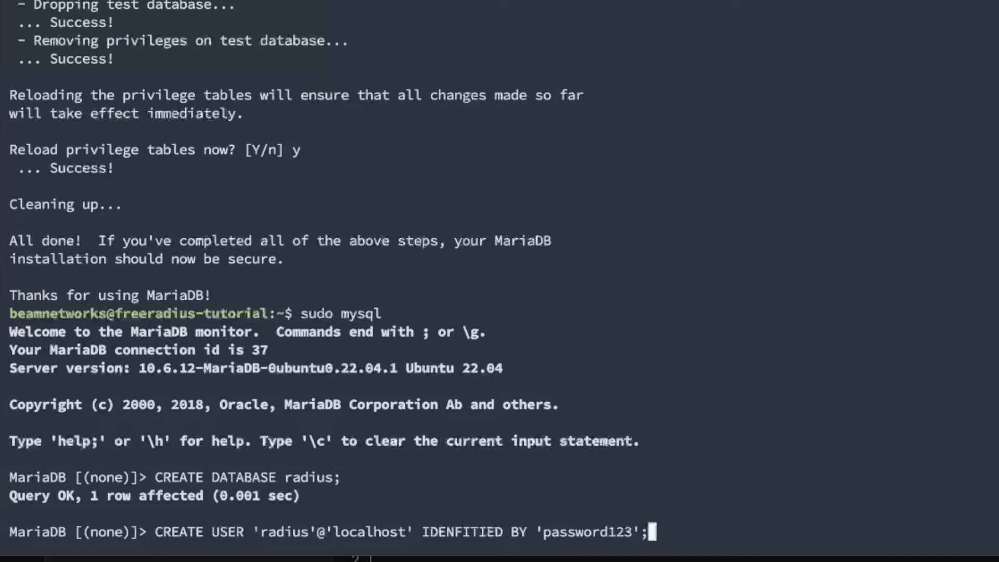
pyautogui.press('Return')
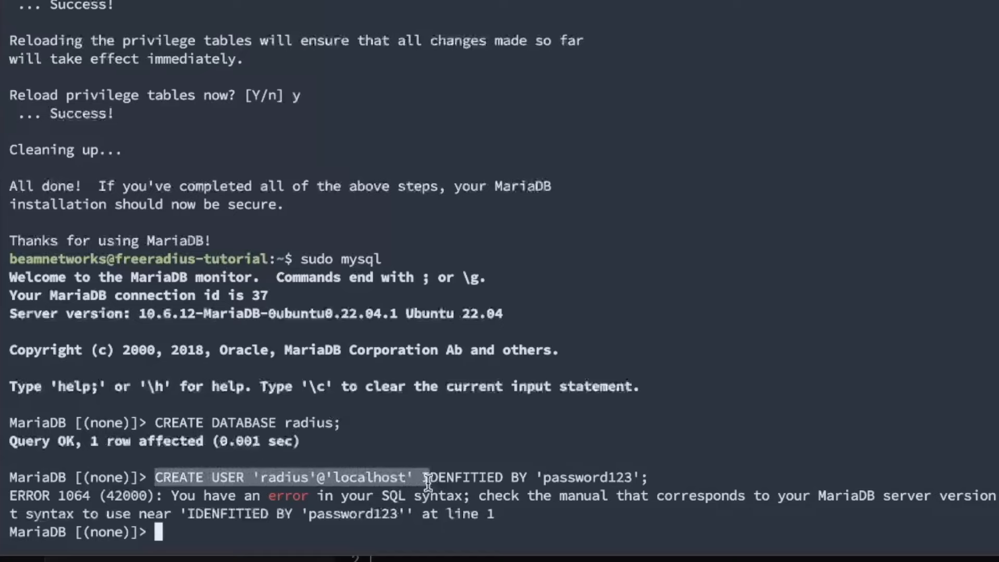
pyautogui.write("CREATE USER 'radius'@'localhost' ID")
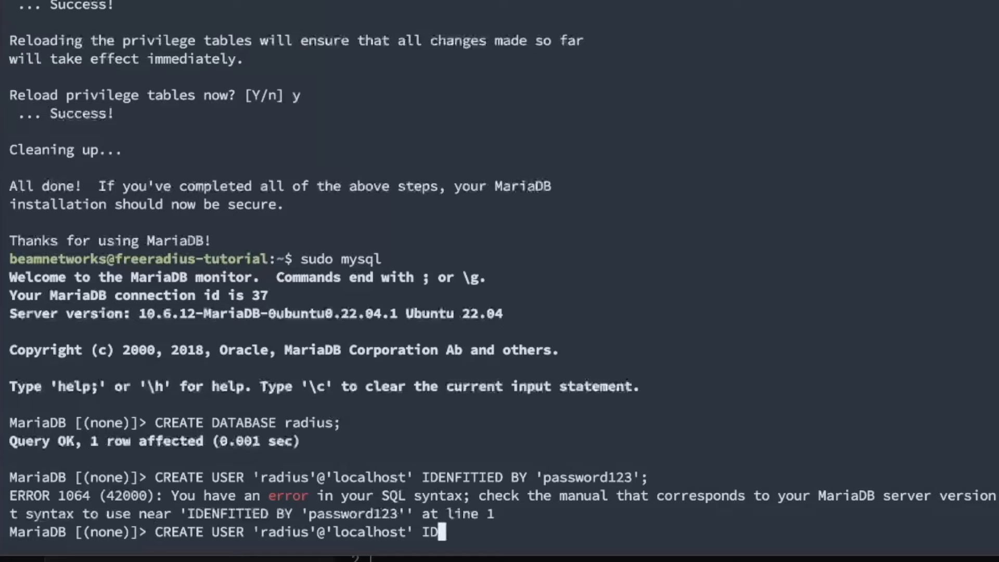
pyautogui.write('ENTIFIED by')
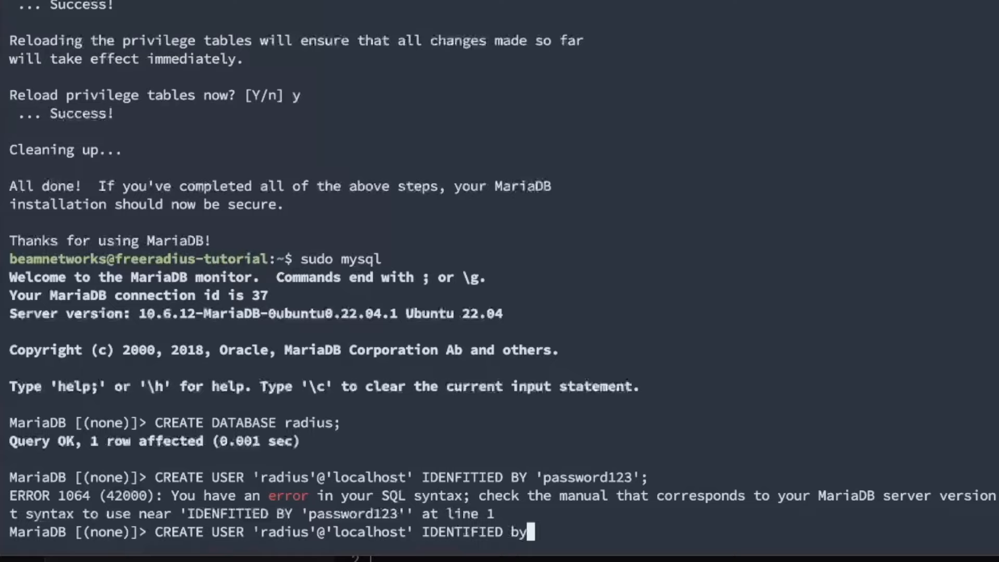
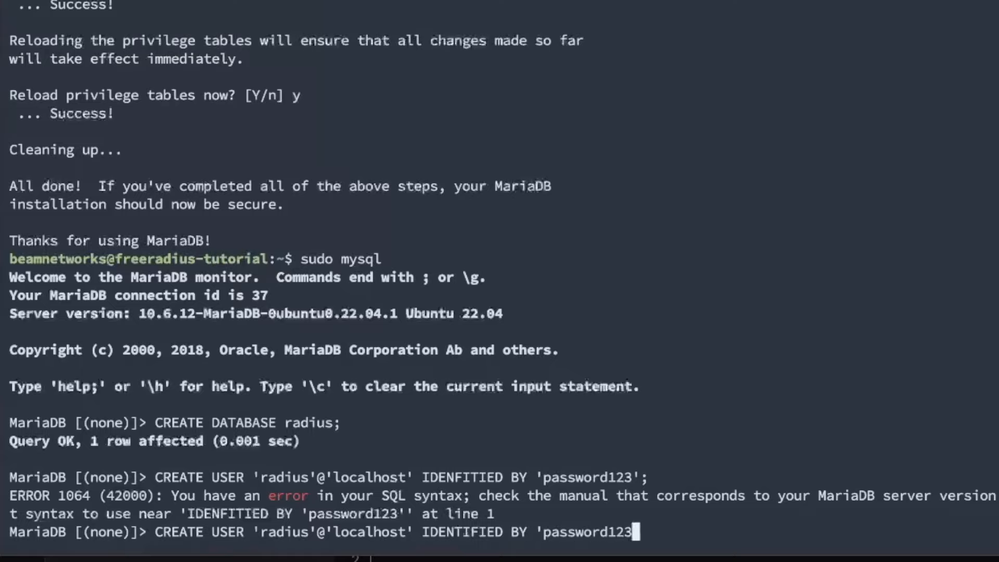
pyautogui.write(';')
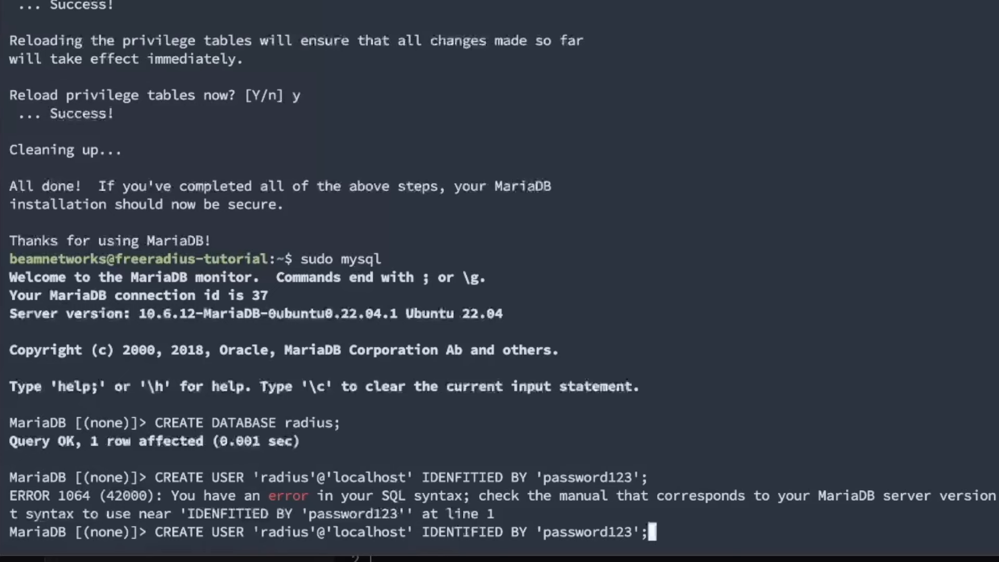
pyautogui.press('Return')
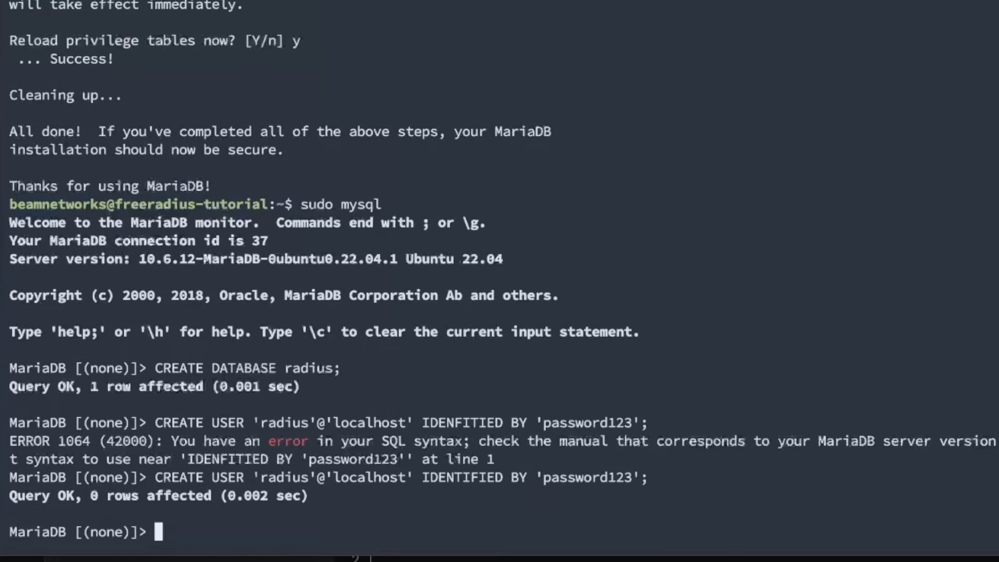
# Grant all privileges on radius.* to 'radius'@'localhost'
pyautogui.write('GRANT A')
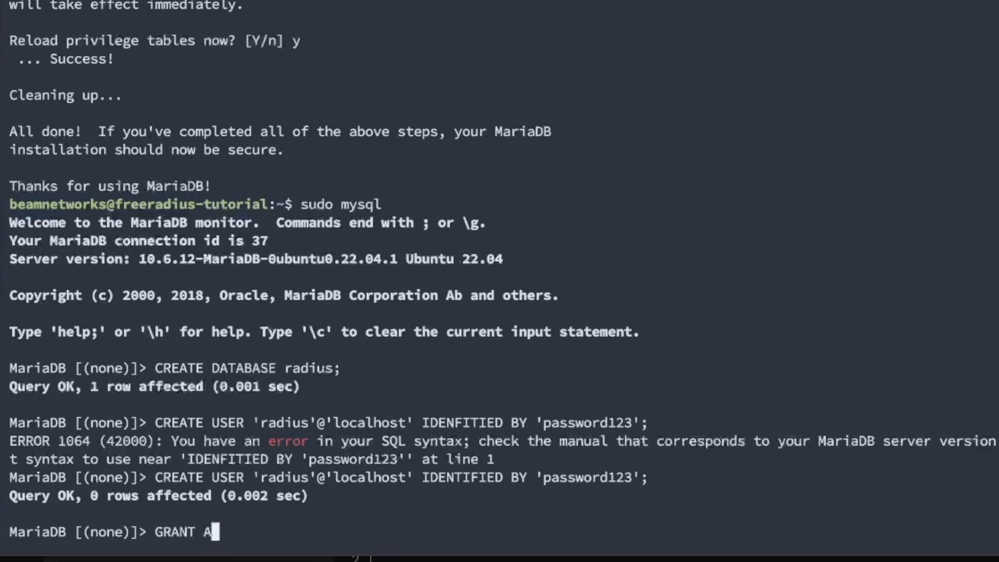
pyautogui.write('LL PRIVILEGES ON')
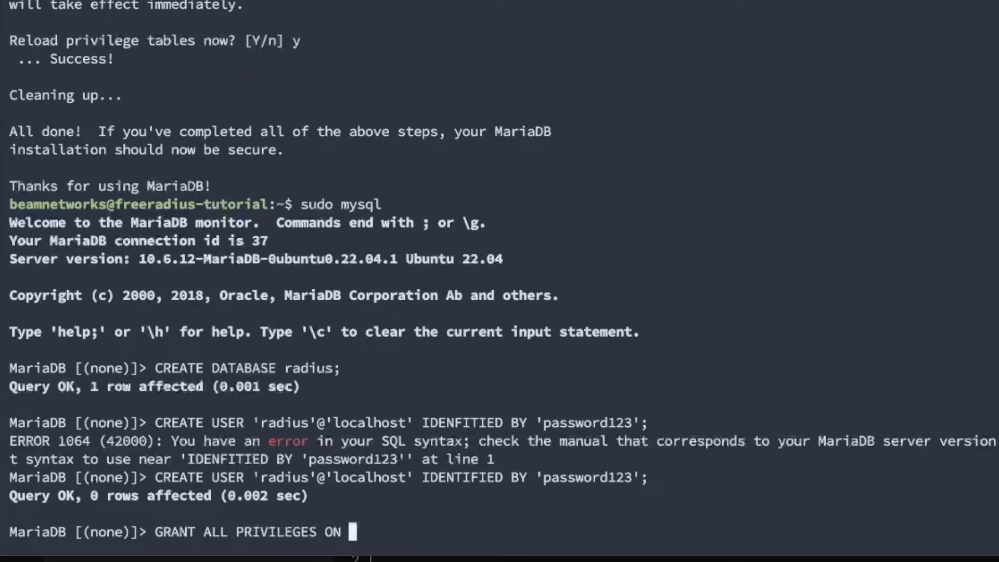
pyautogui.write('radius.*')
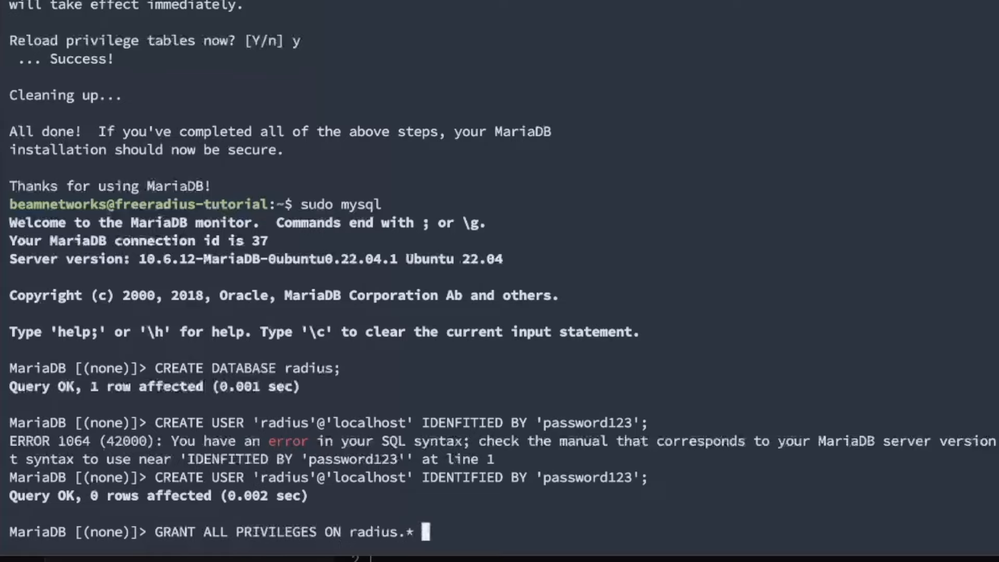
pyautogui.write('TO')
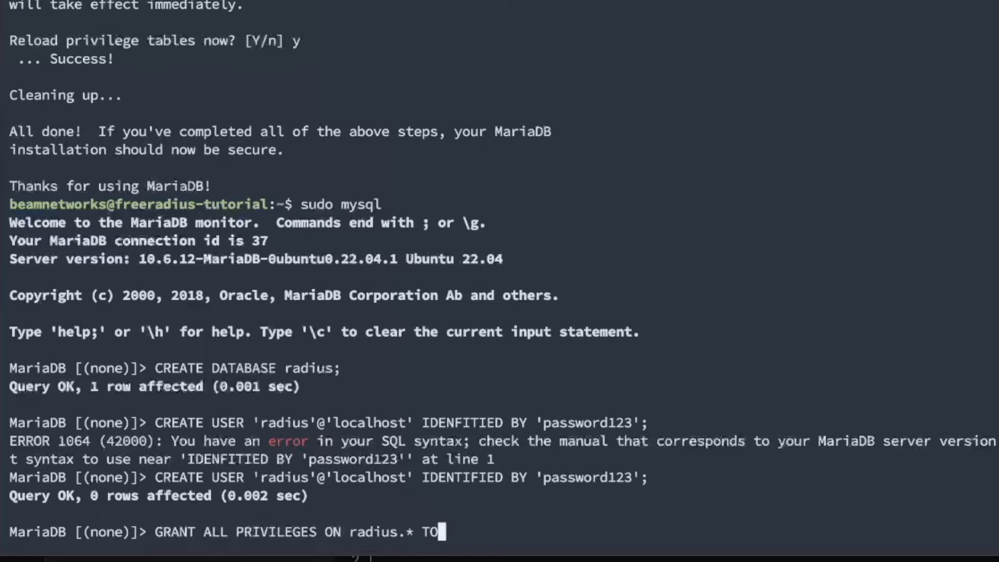
pyautogui.write("'radius'")
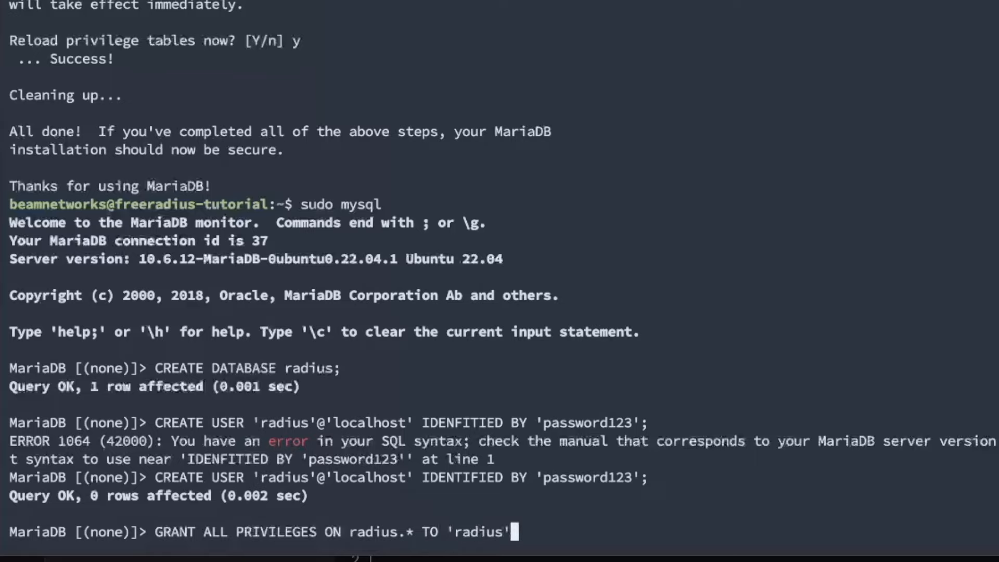
pyautogui.write('@')
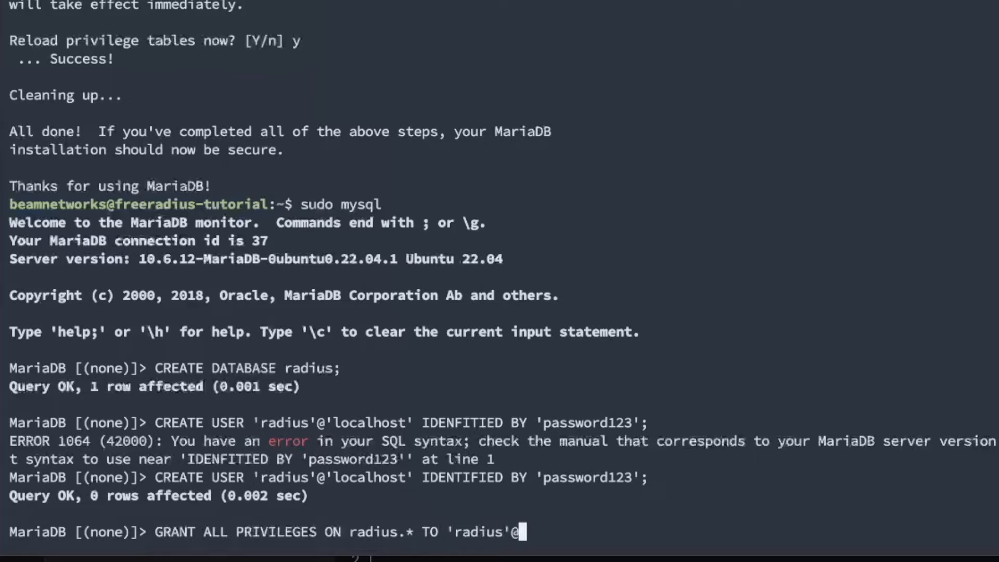
pyautogui.write("'localhos")
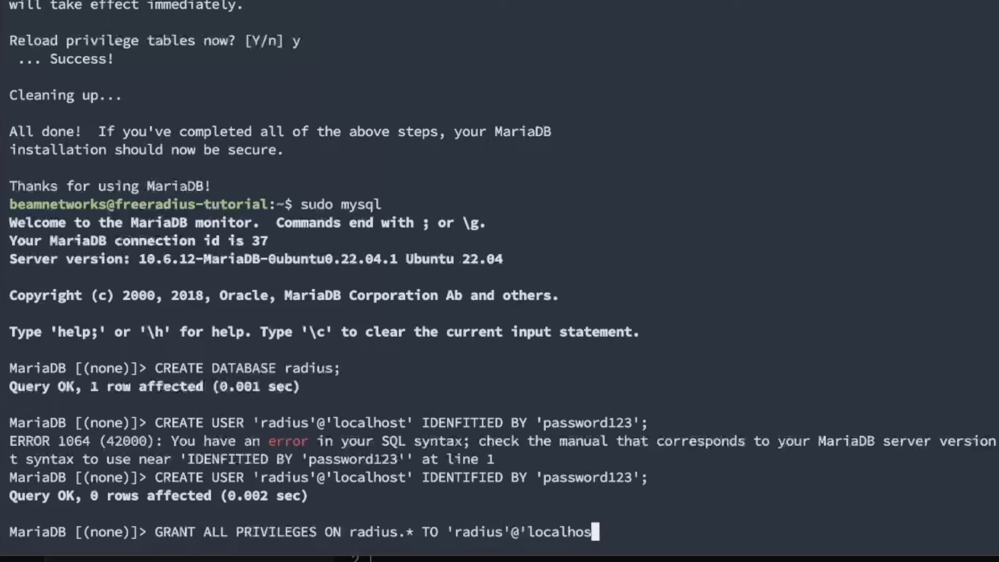
pyautogui.press('Return')
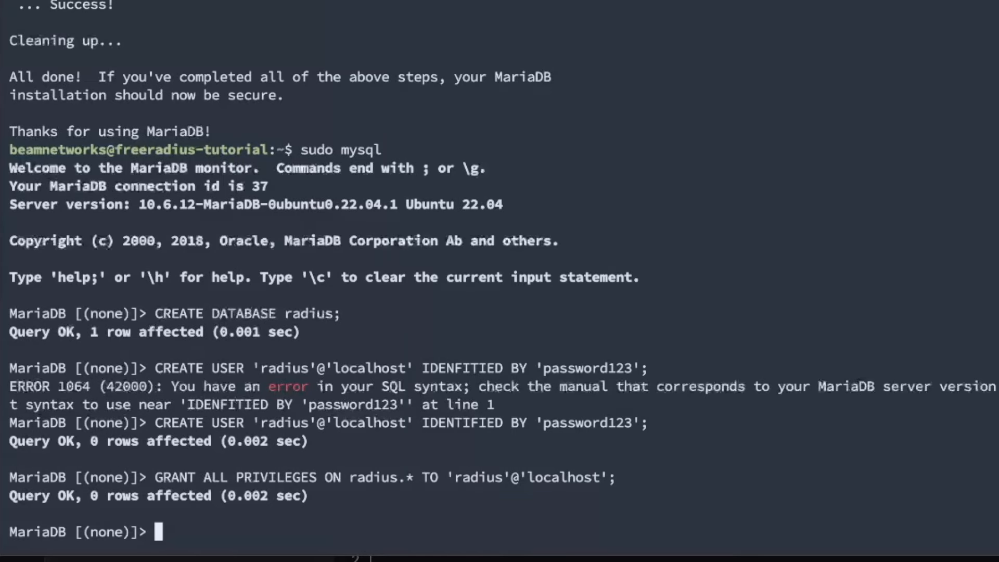
# Flush privileges, quit MariaDB and prepare sudo su - for a root shell
pyautogui.write('FLUSH PRIVILEGES')
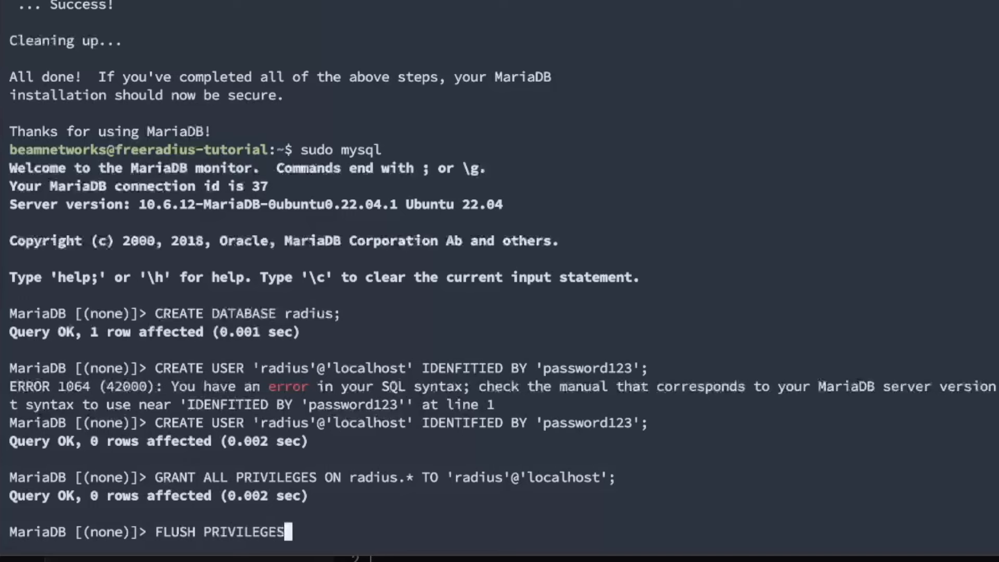
pyautogui.press('Return')
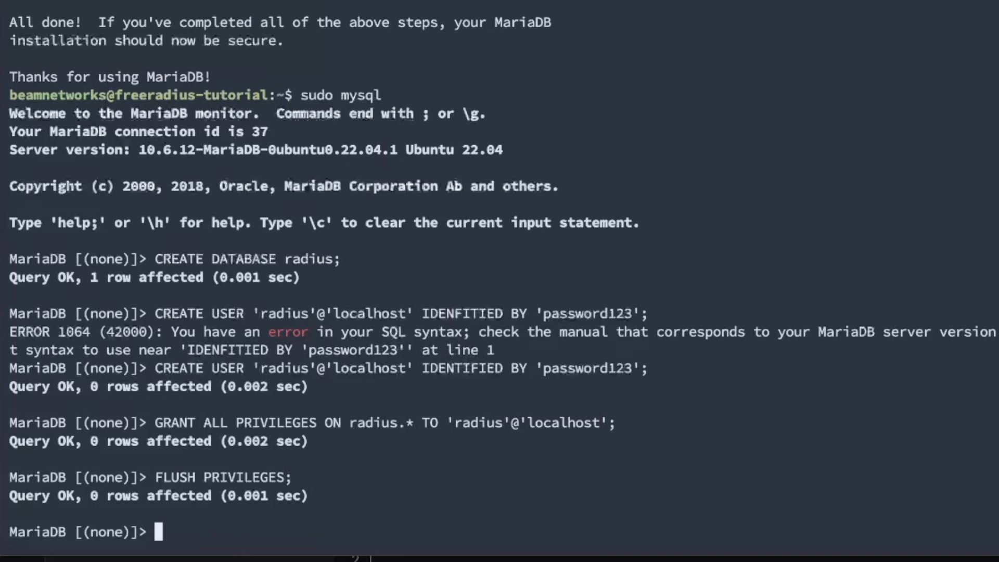
pyautogui.write('quit;')
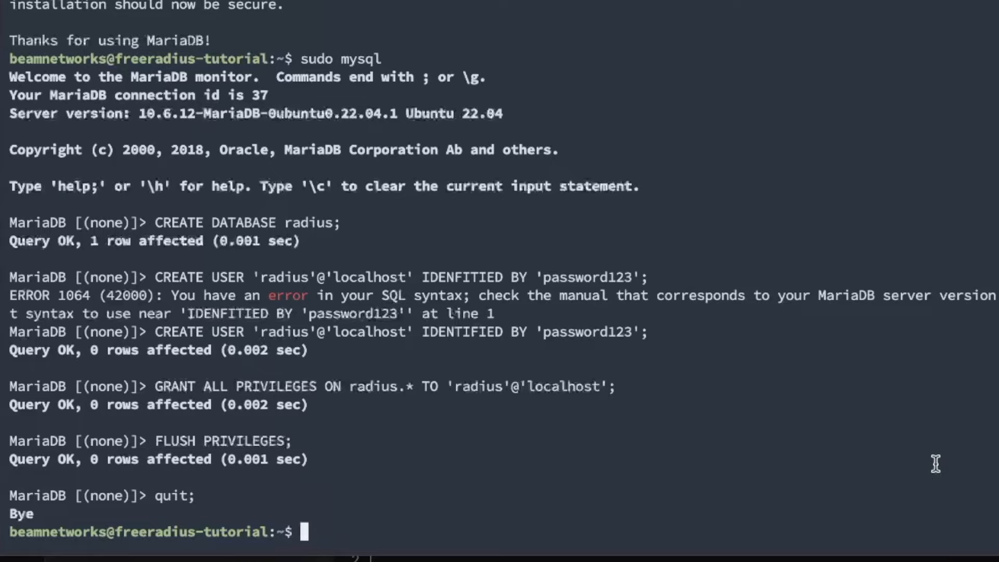
pyautogui.write('sudo su -')
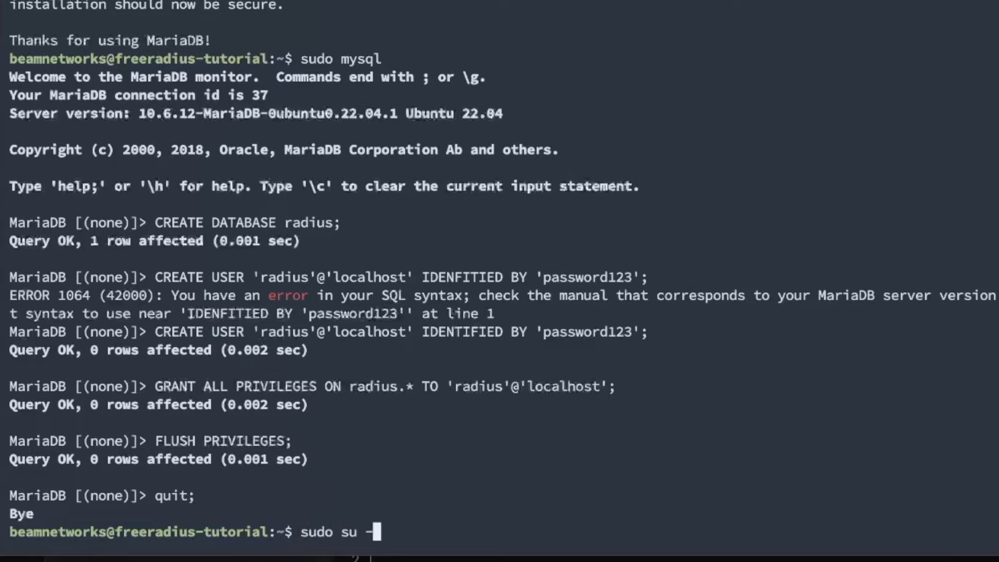
# As root import schema.sql into radius, link the sql module into mods-enabled and edit it in nano
pyautogui.press('Return')
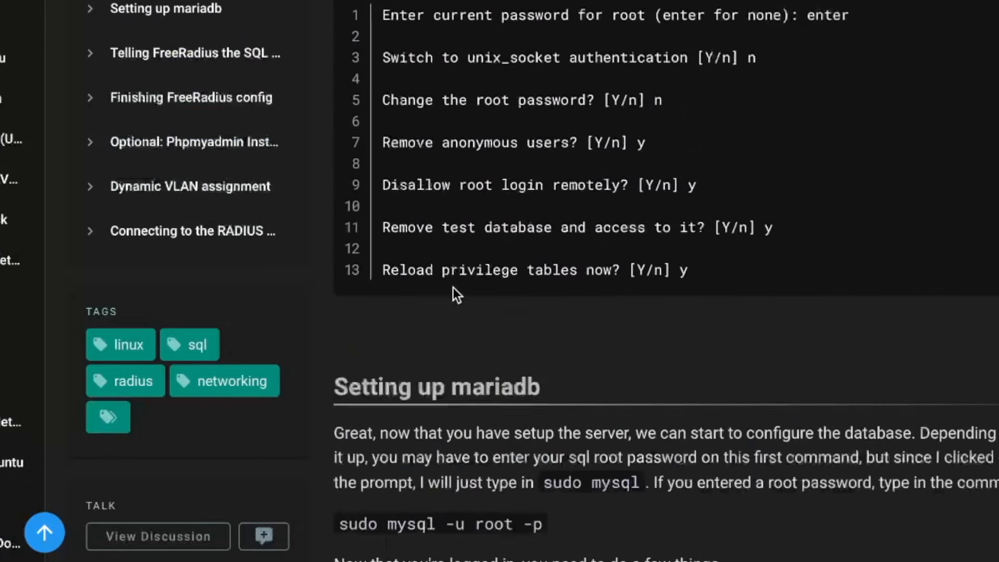
pyautogui.scroll(-3)
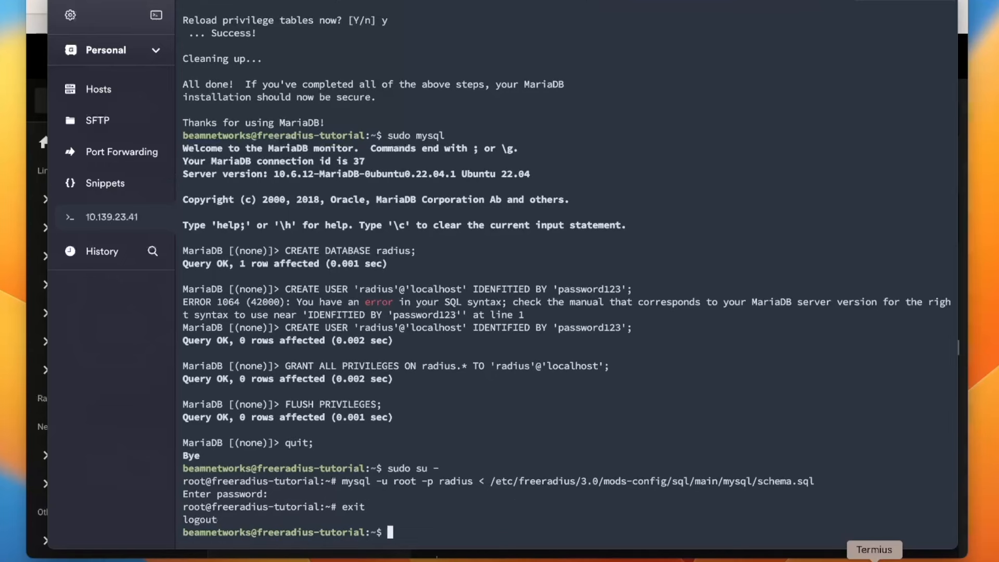
pyautogui.moveTo(67, 550)
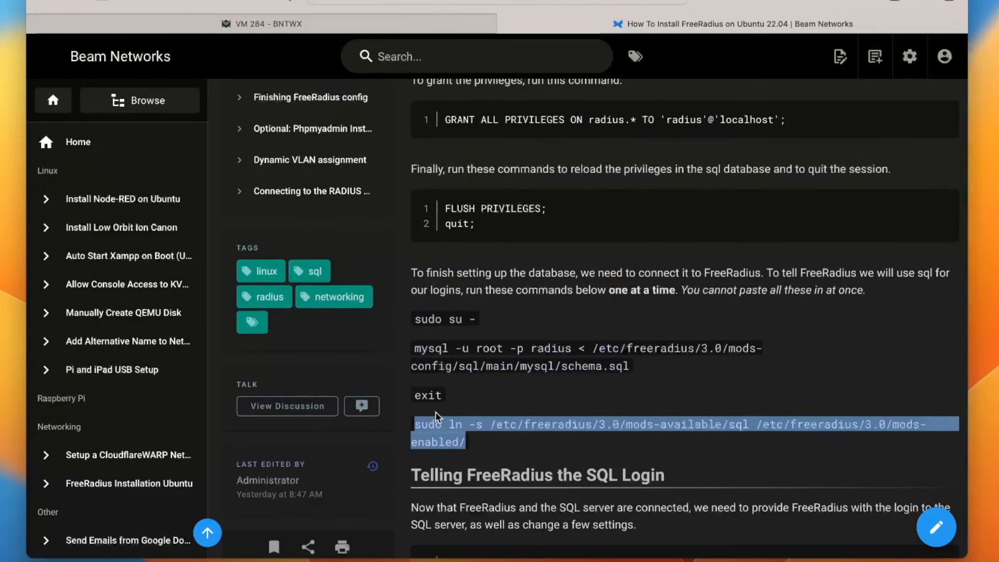
pyautogui.scroll(-3)
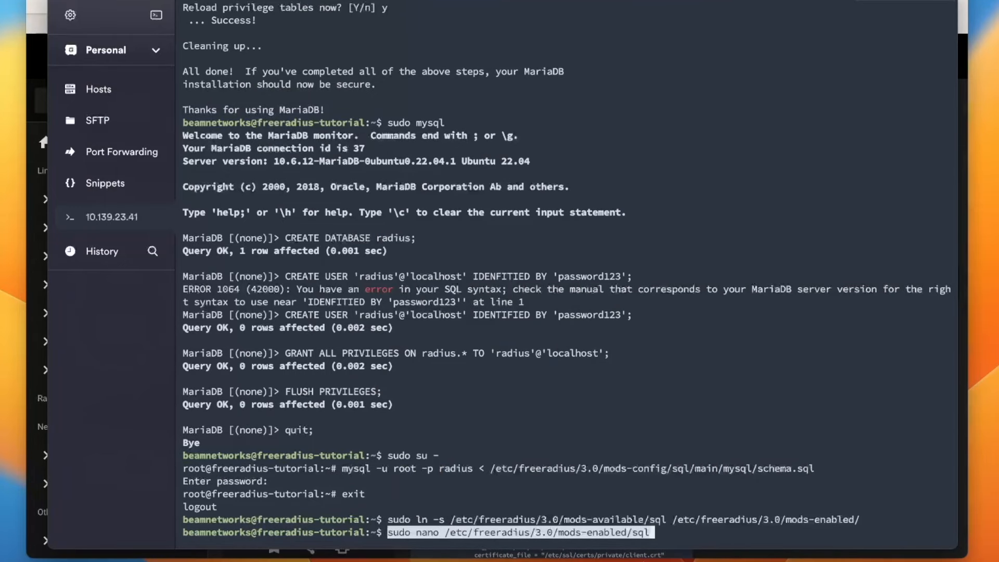
pyautogui.press('Return')
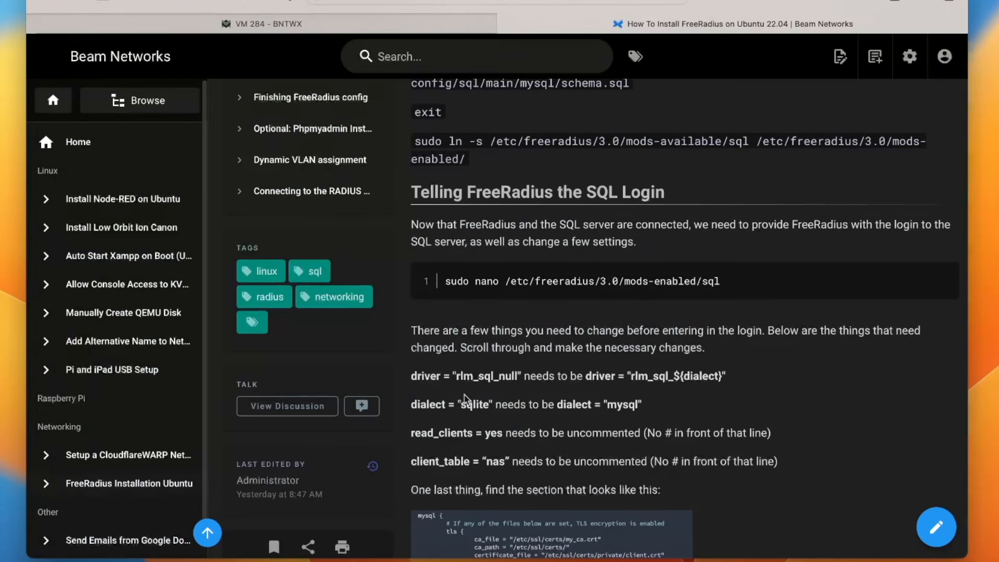
# Comment out the rlm_sql_null driver and enable driver rlm_sql_${dialect} in the sql module
pyautogui.scroll(-3)
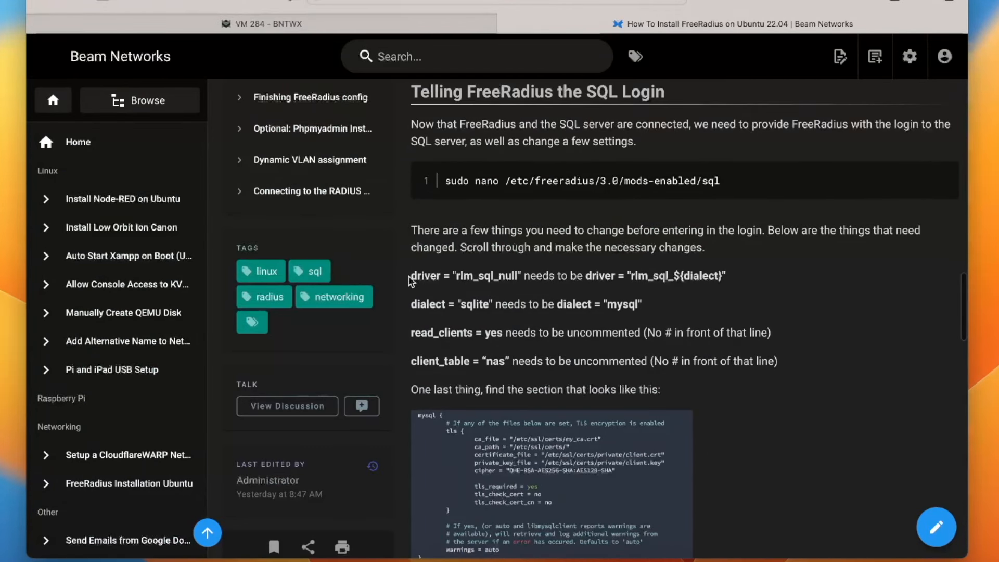
pyautogui.doubleClick(465, 275)
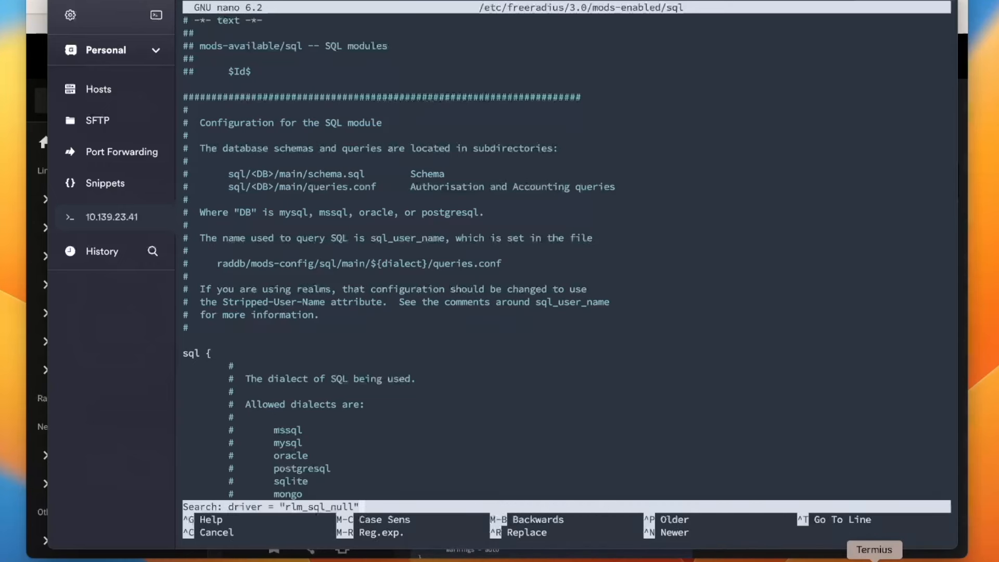
pyautogui.press('Return')
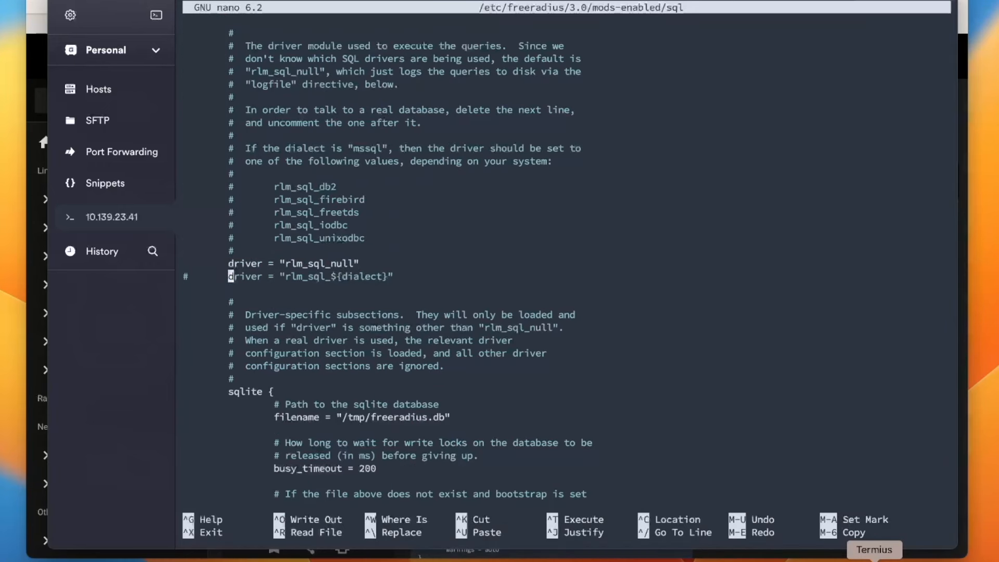
pyautogui.press('Delete')
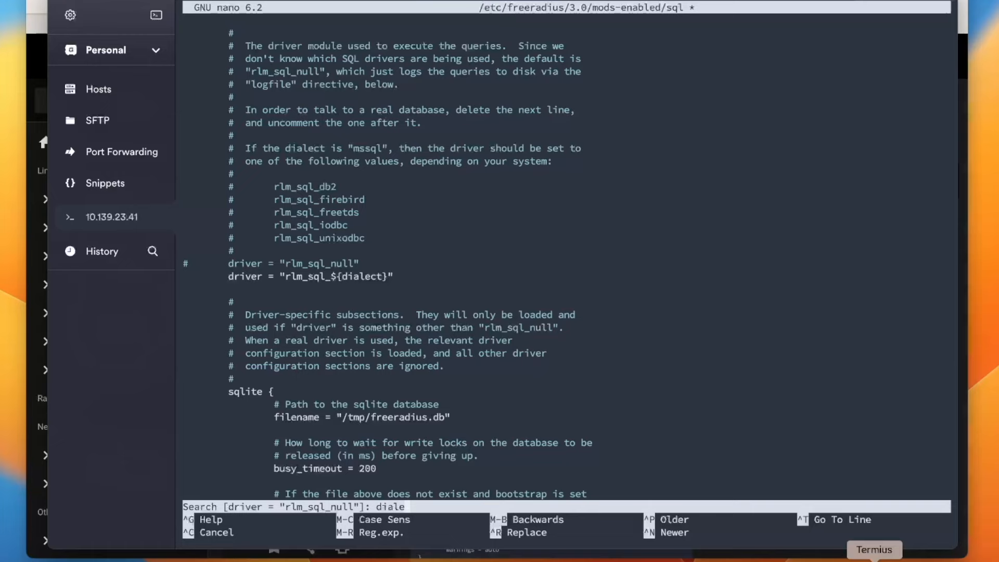
# Set dialect to mysql instead of sqlite, then locate the read_clients setting
pyautogui.press('Return')
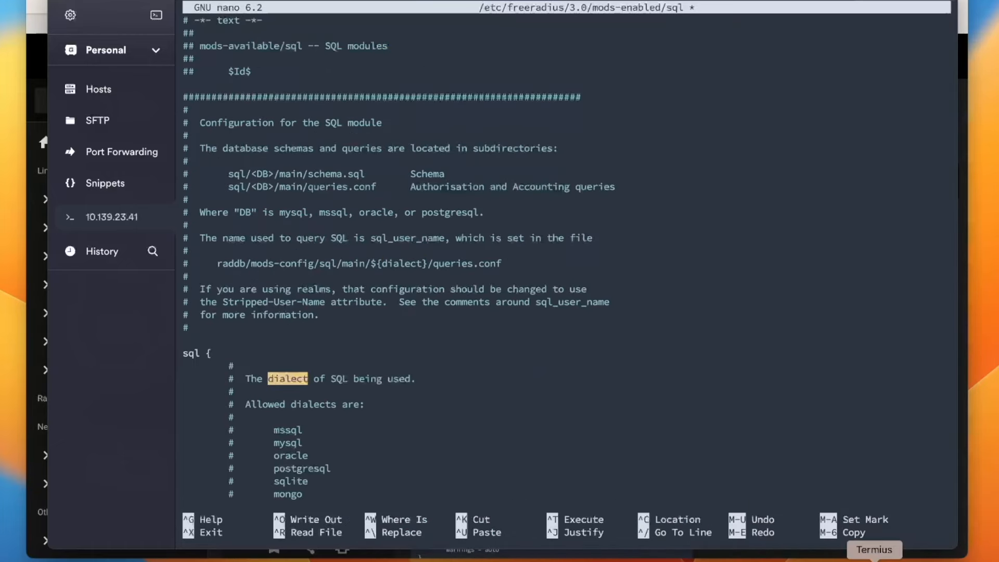
pyautogui.scroll(-3)
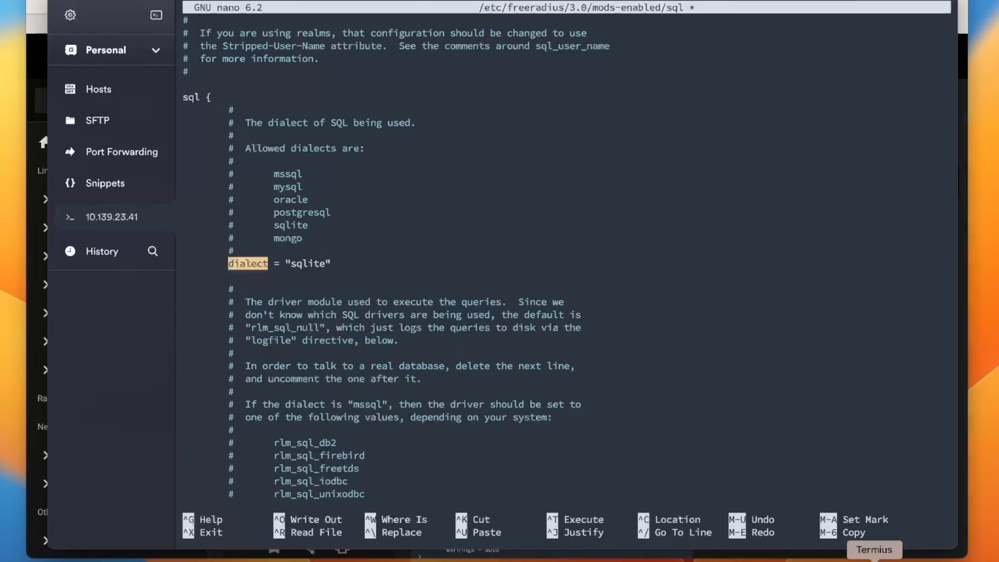
pyautogui.write('mnysql')
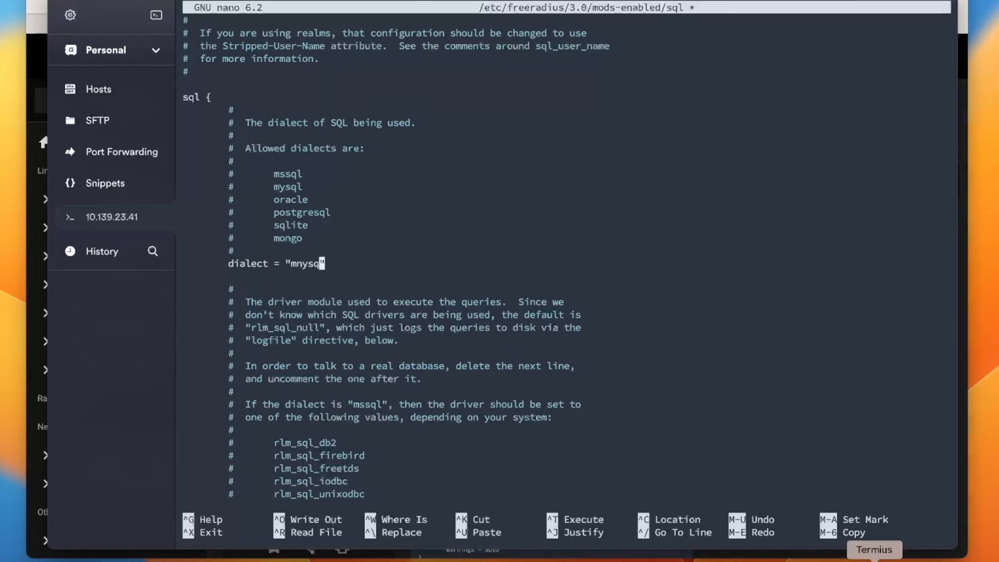
pyautogui.click(732, 24)
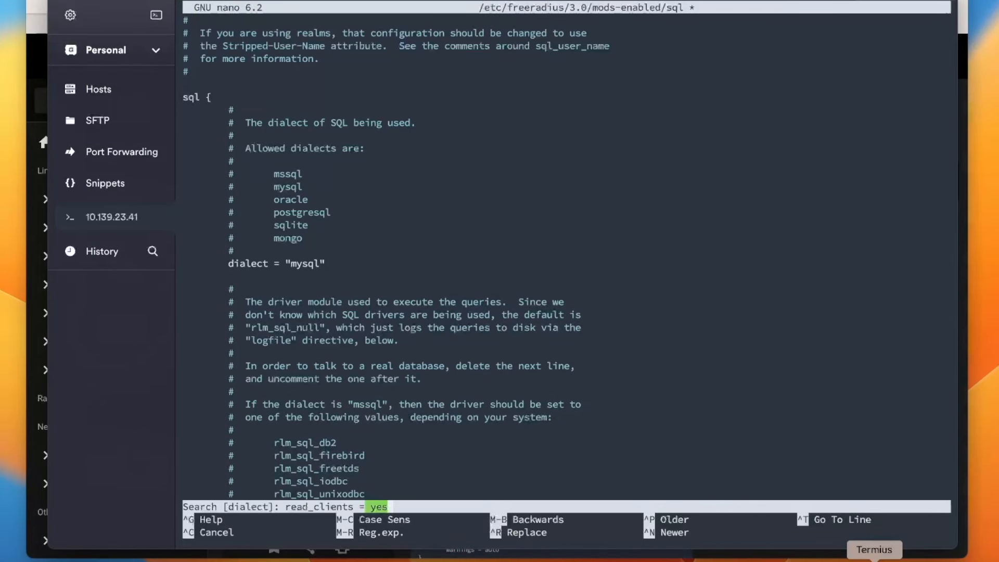
pyautogui.press('Return')
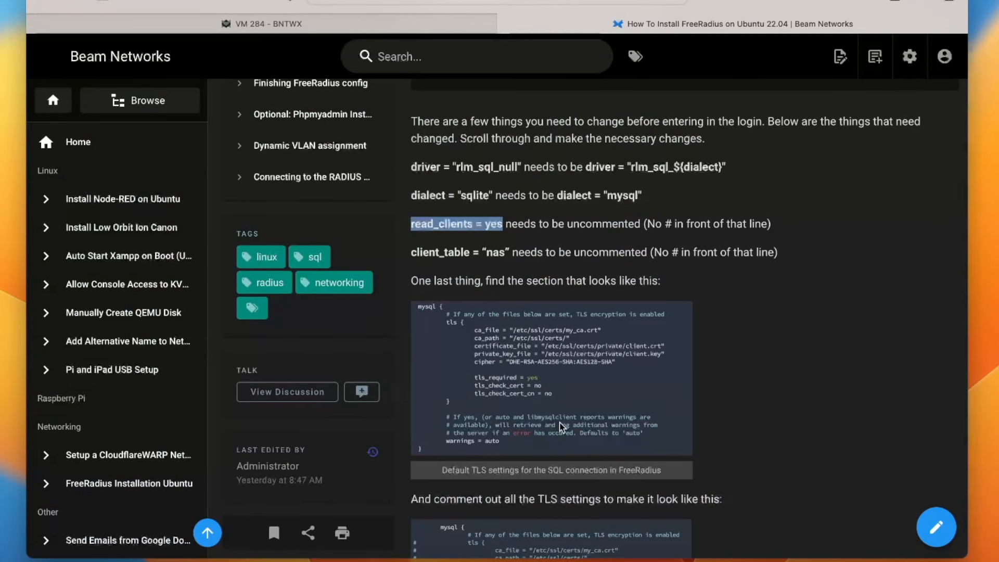
# Comment out the mysql TLS block in the sql module and save the file from nano
pyautogui.scroll(-3)
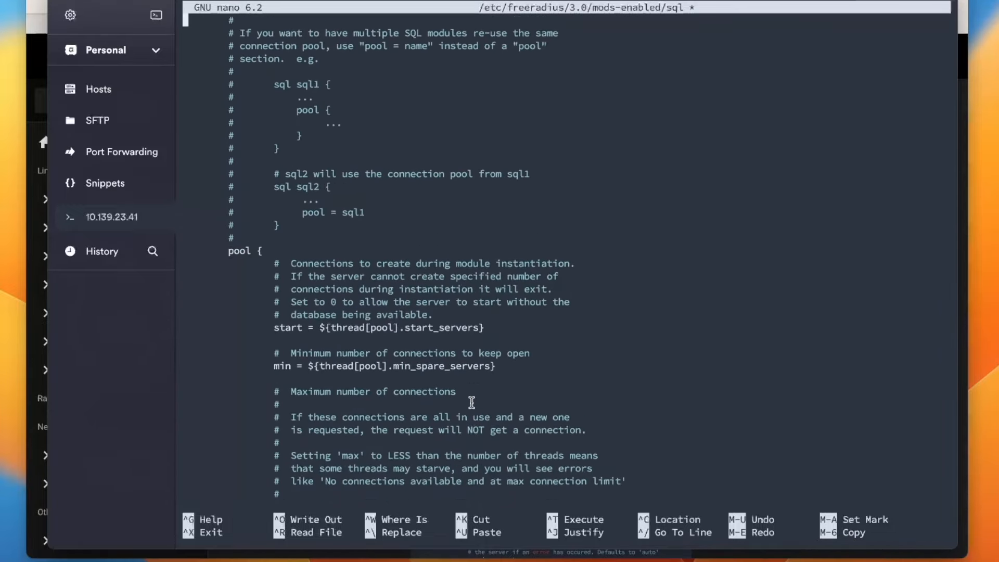
pyautogui.scroll(-3)
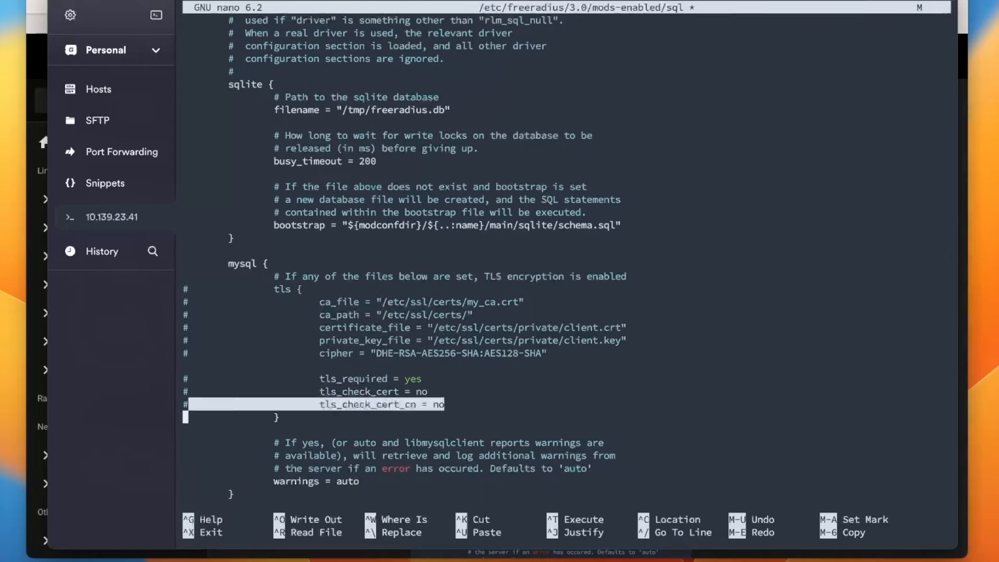
pyautogui.press('ctrl+x')
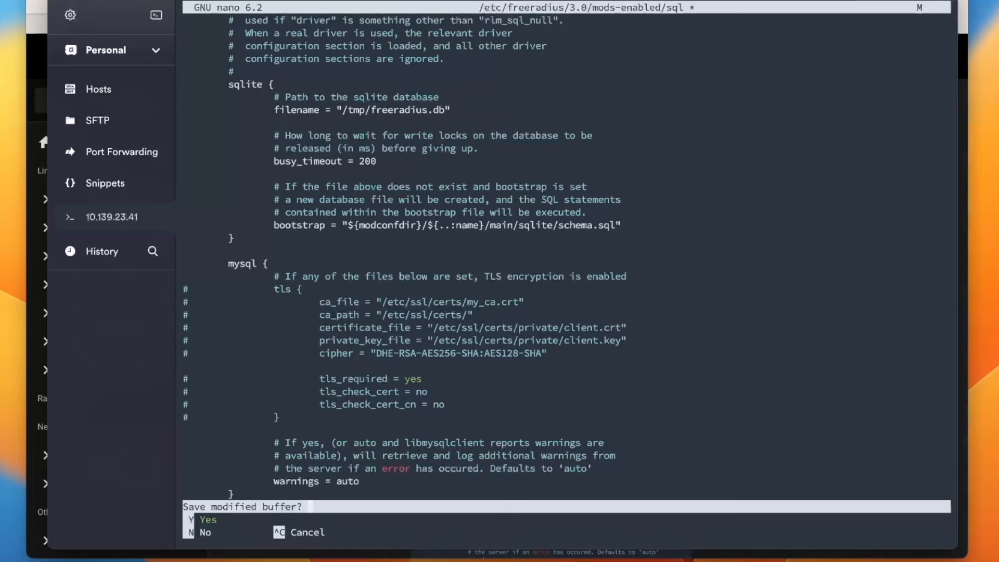
pyautogui.click(207, 519)
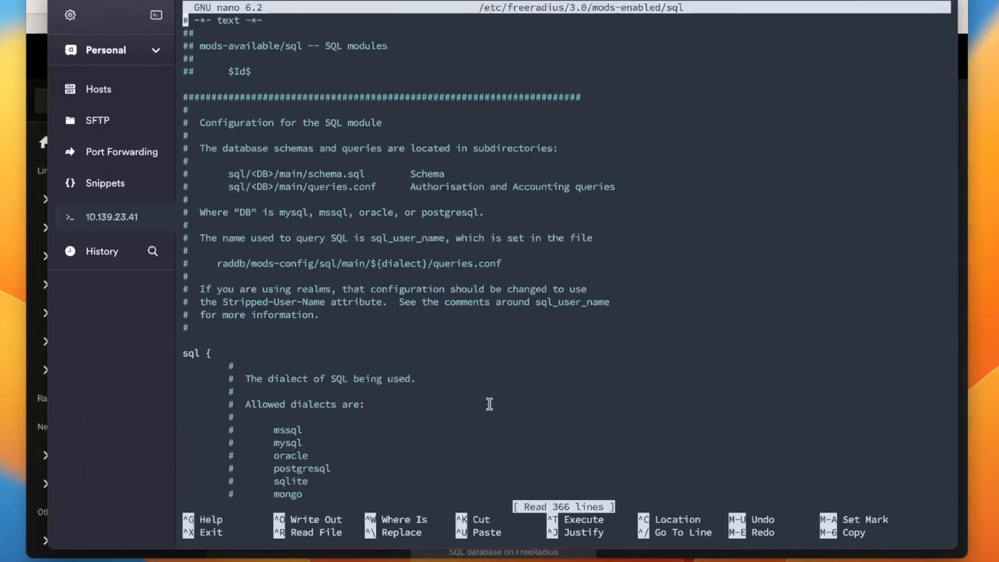
pyautogui.scroll(-3)
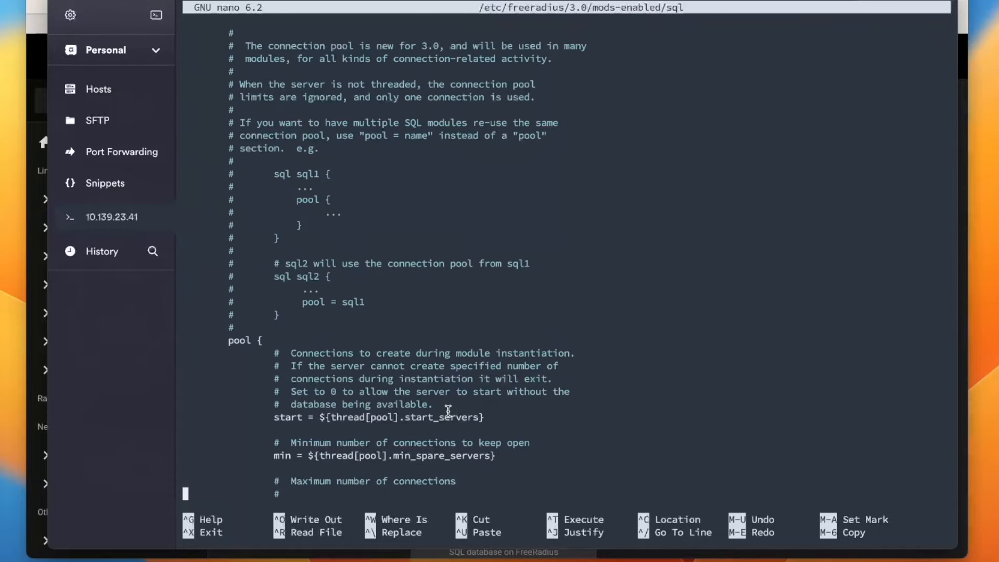
pyautogui.scroll(-3)
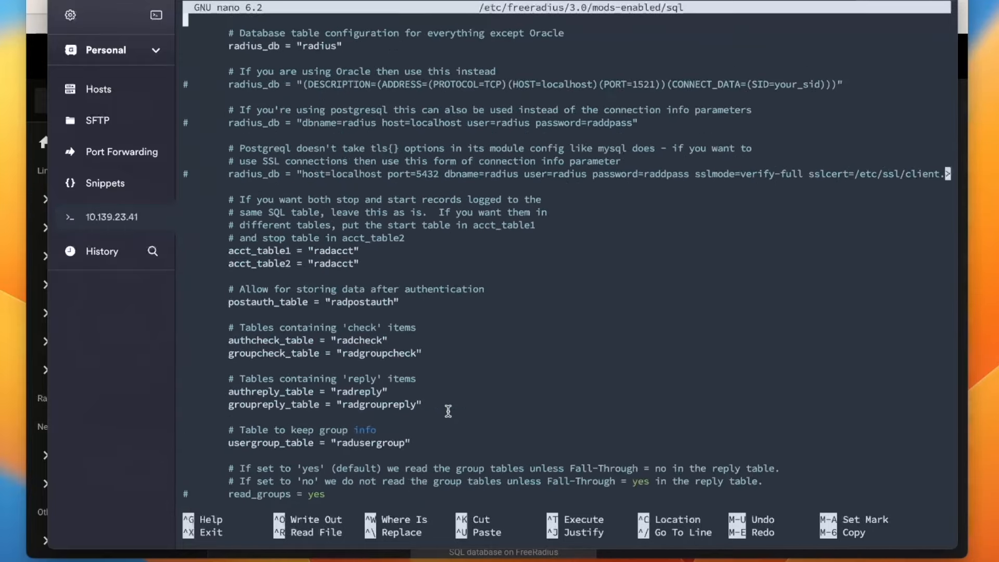
pyautogui.scroll(-3)
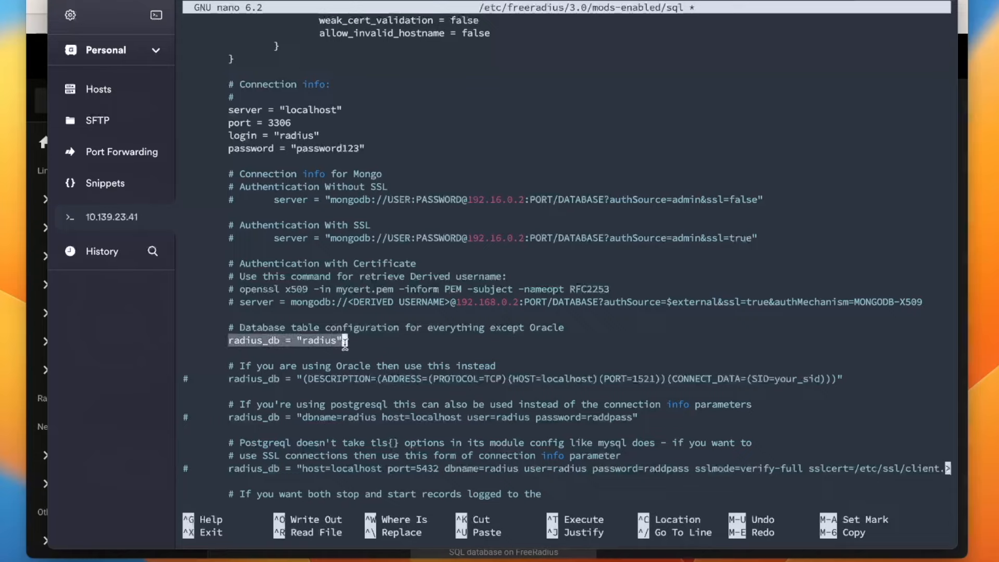
pyautogui.press('ctrl+x')
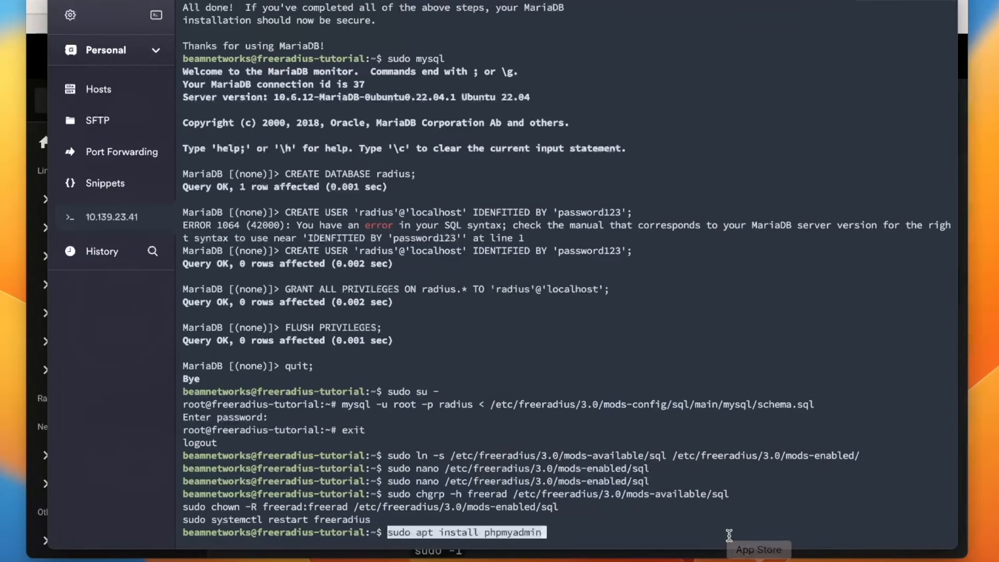
# Install phpmyadmin with apt, choosing apache2 and accepting the MySQL application password prompt
pyautogui.press('Return')
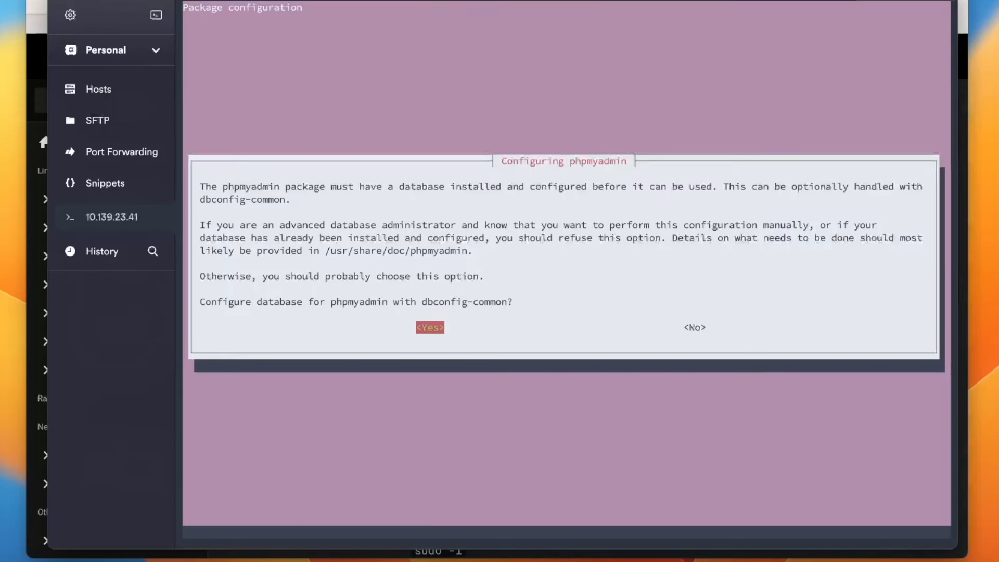
pyautogui.click(429, 327)
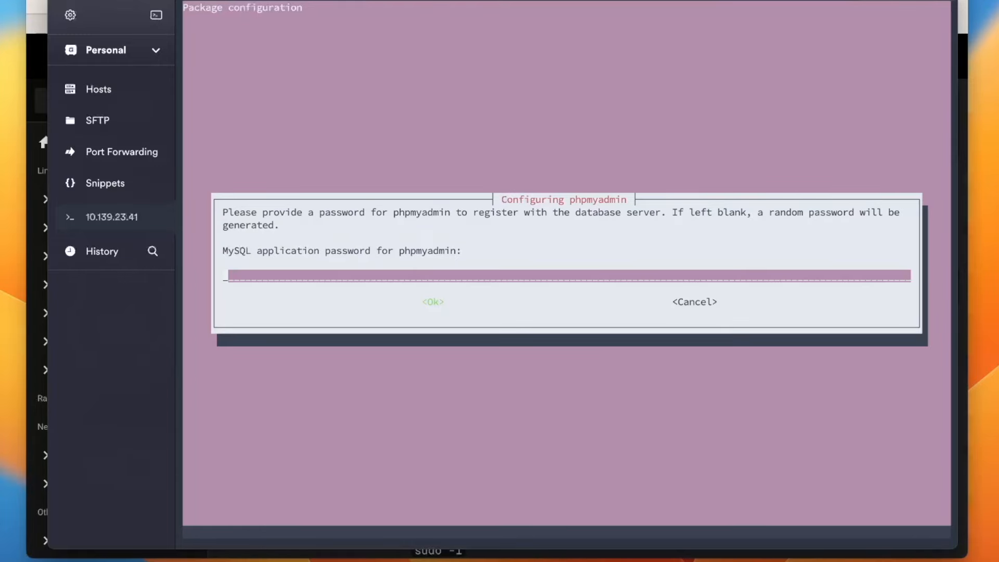
pyautogui.click(432, 302)
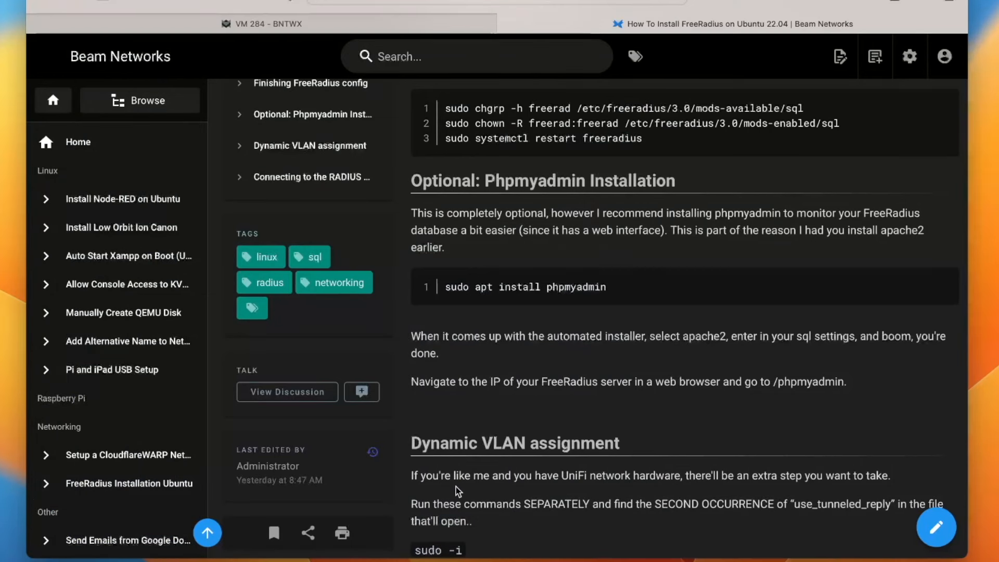
pyautogui.scroll(-3)
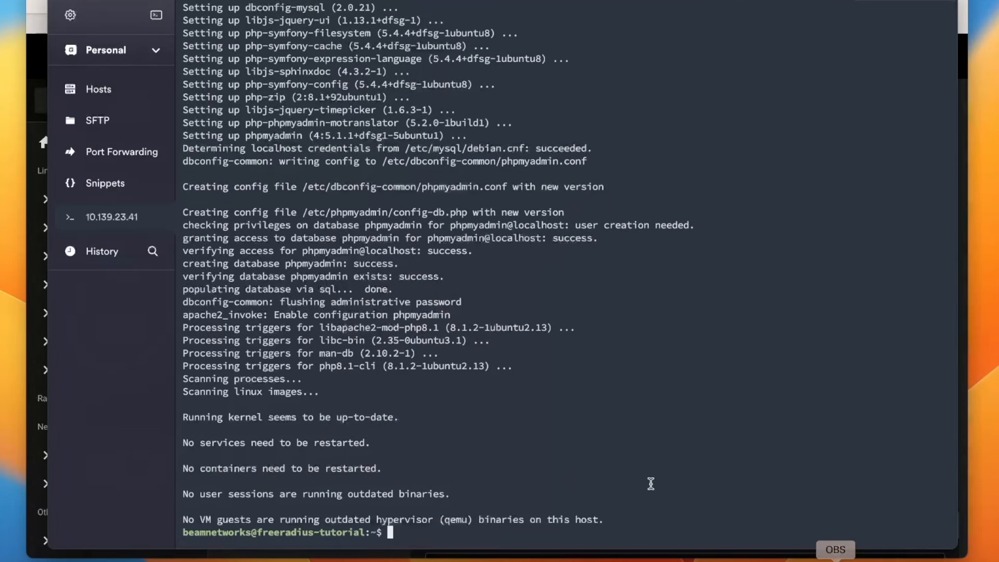
pyautogui.write('sudo nano /etc/freeradius/3.0/mods-enabled/eap')
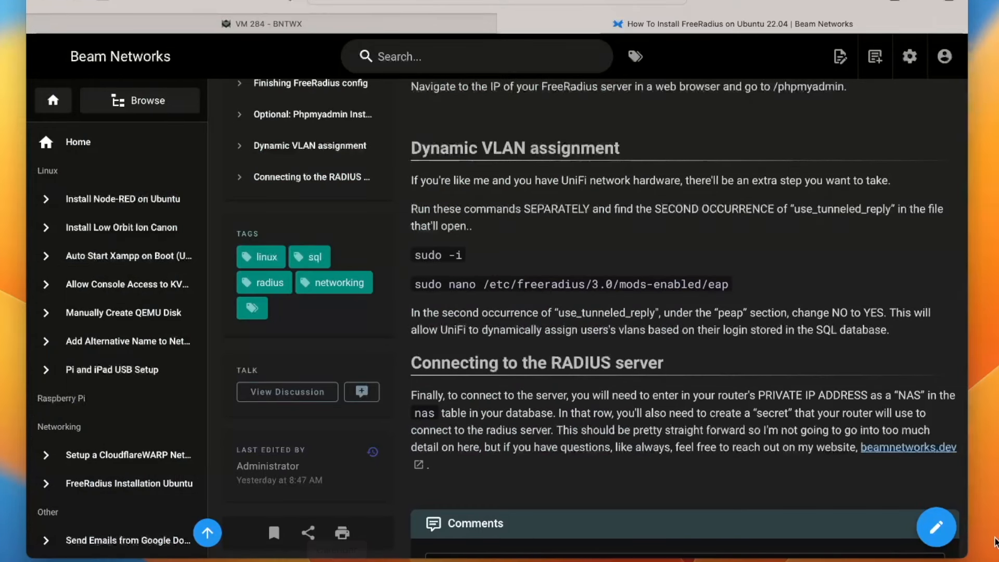
pyautogui.moveTo(992, 559)
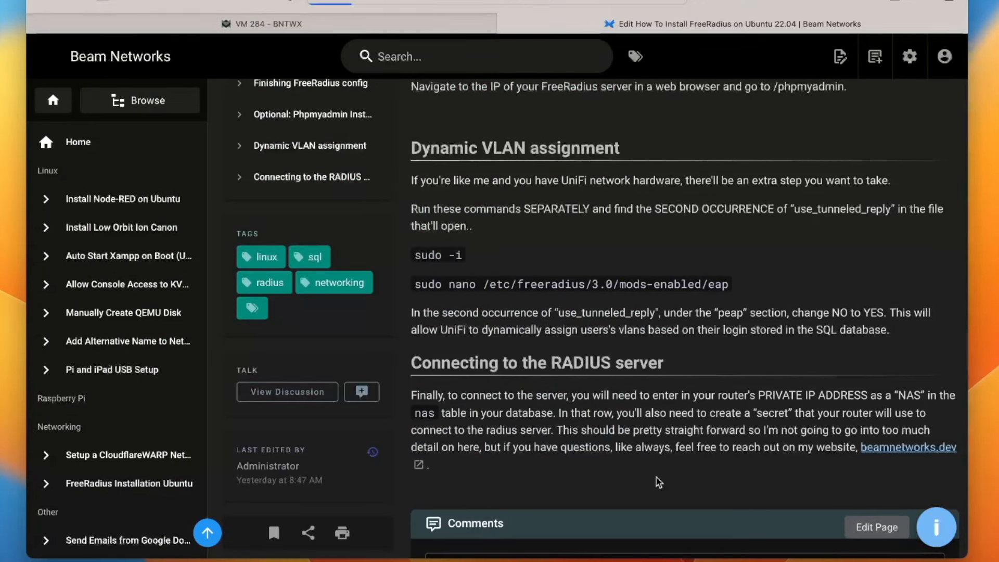
# Remove the sudo -i line from the guide's Dynamic VLAN section in Wiki.js and save the page
pyautogui.click(876, 526)
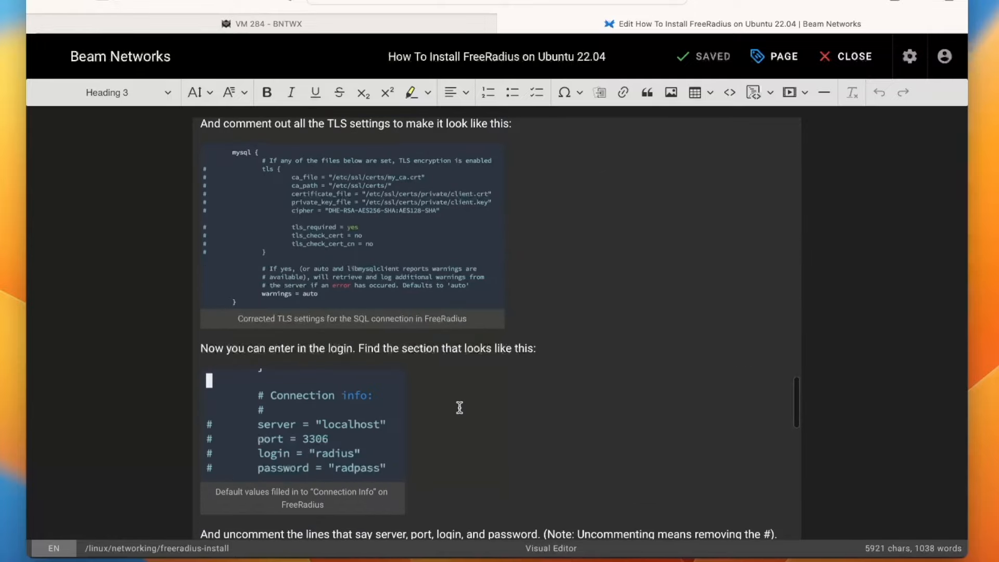
pyautogui.scroll(-3)
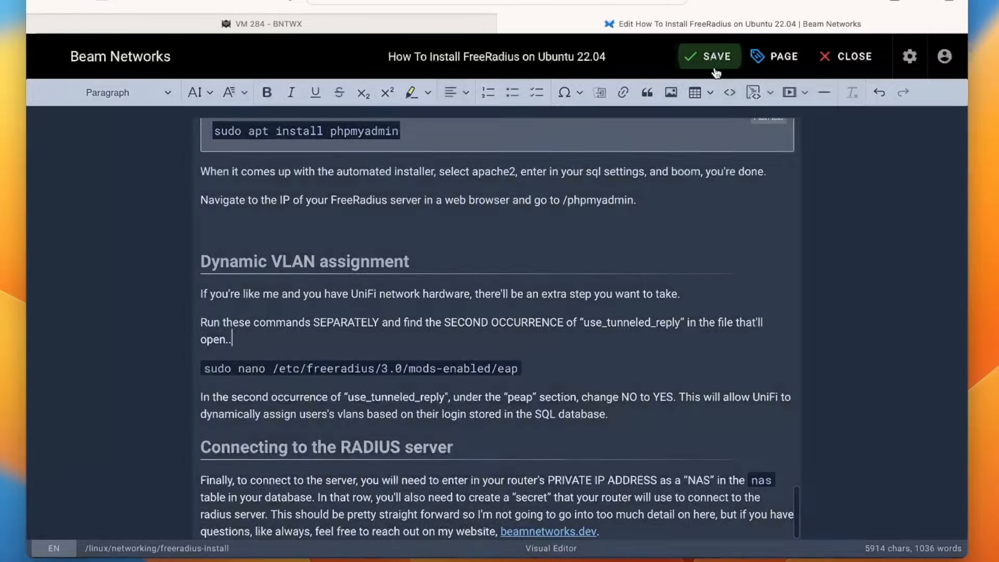
pyautogui.click(708, 56)
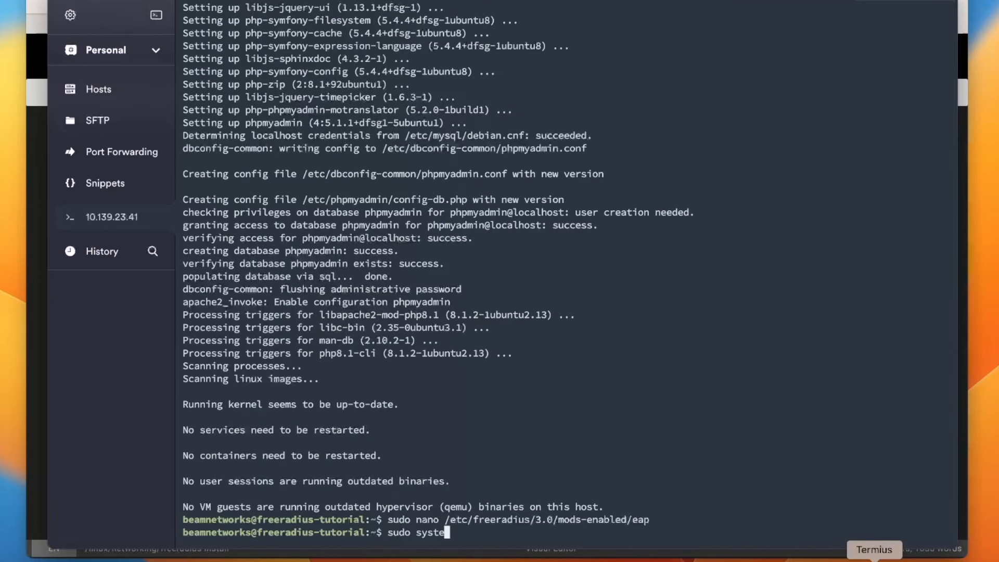
pyautogui.write('mctl restart fre')
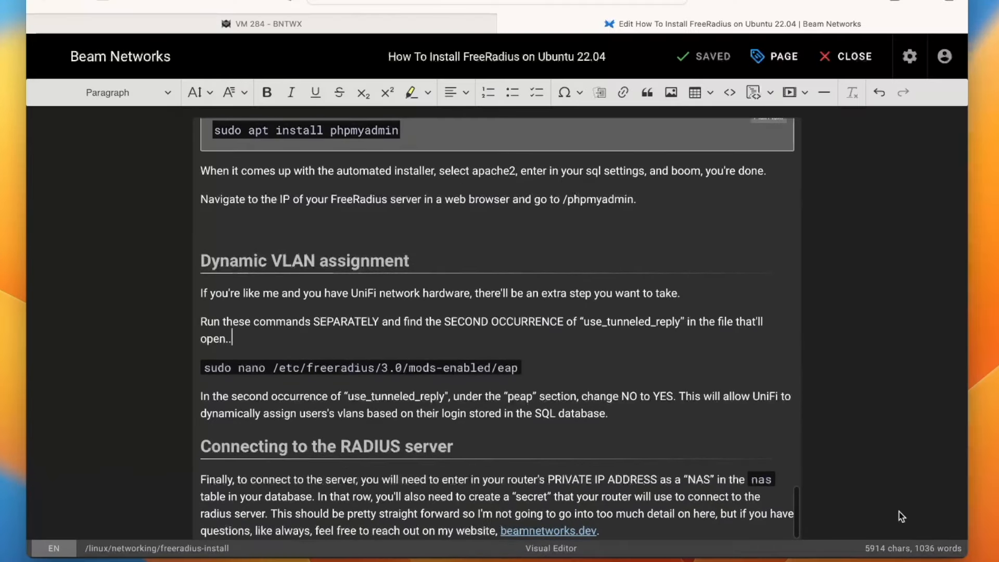
pyautogui.click(819, 24)
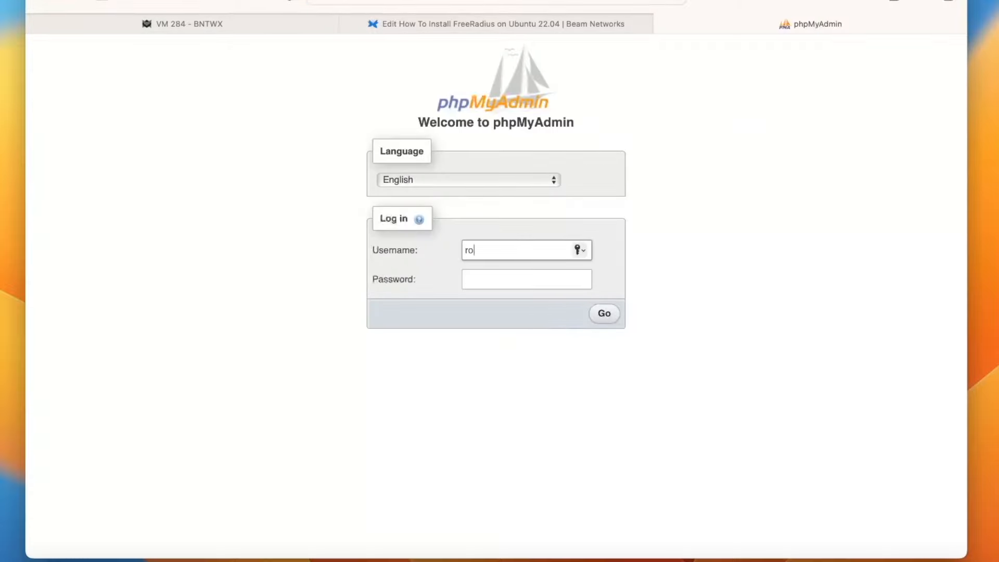
# Log in to phpMyAdmin as the radius user with its password
pyautogui.click(603, 314)
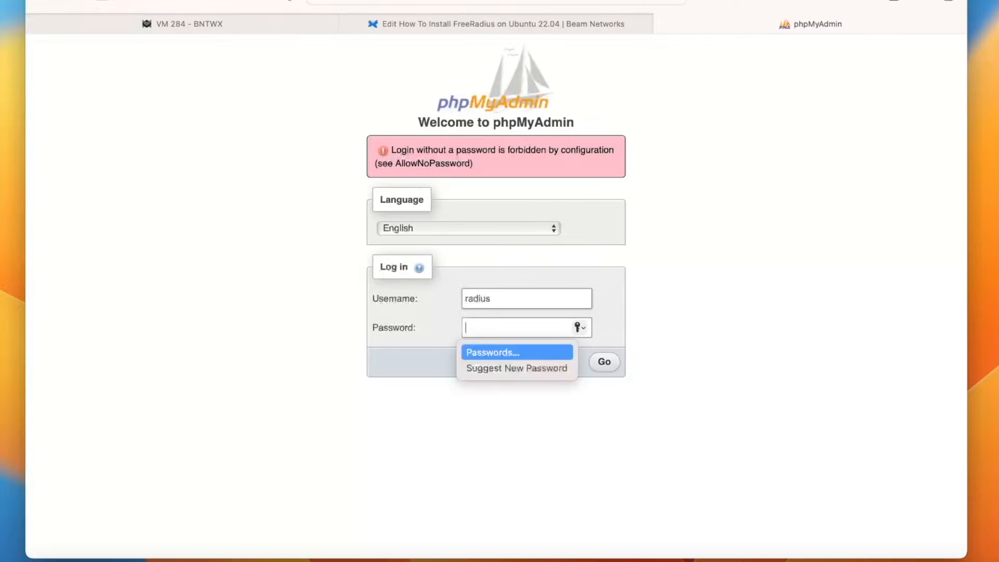
pyautogui.click(517, 353)
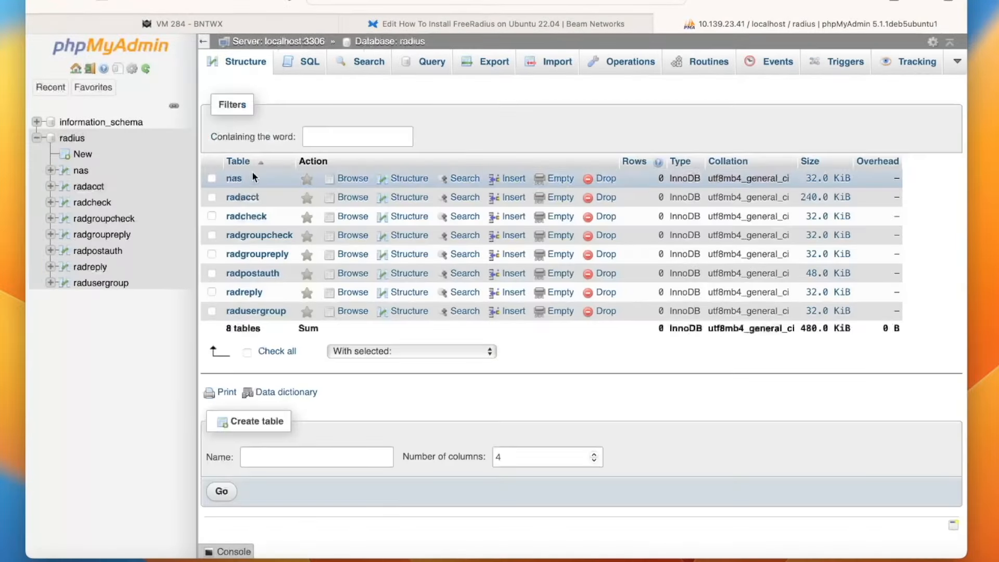
pyautogui.click(352, 178)
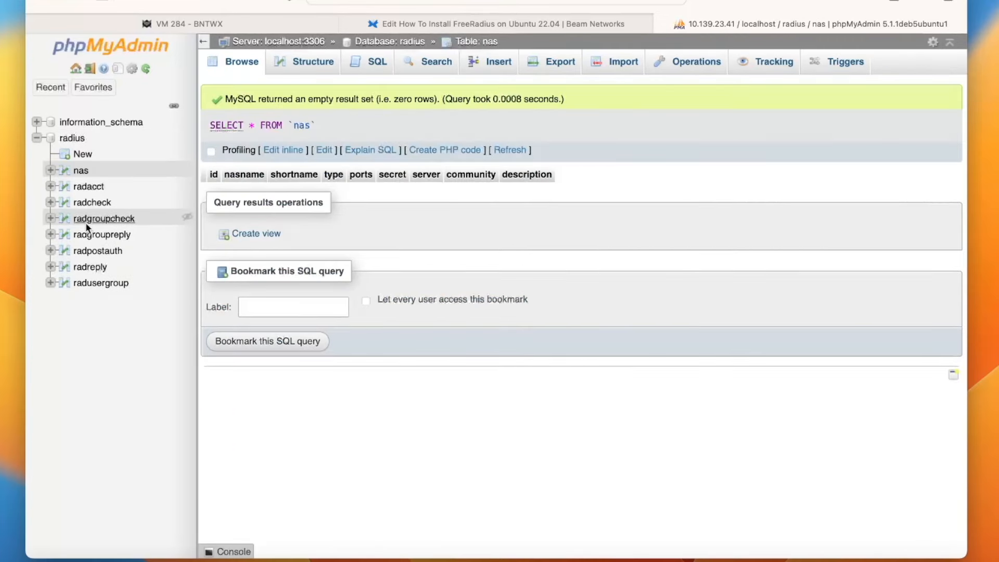
pyautogui.click(498, 62)
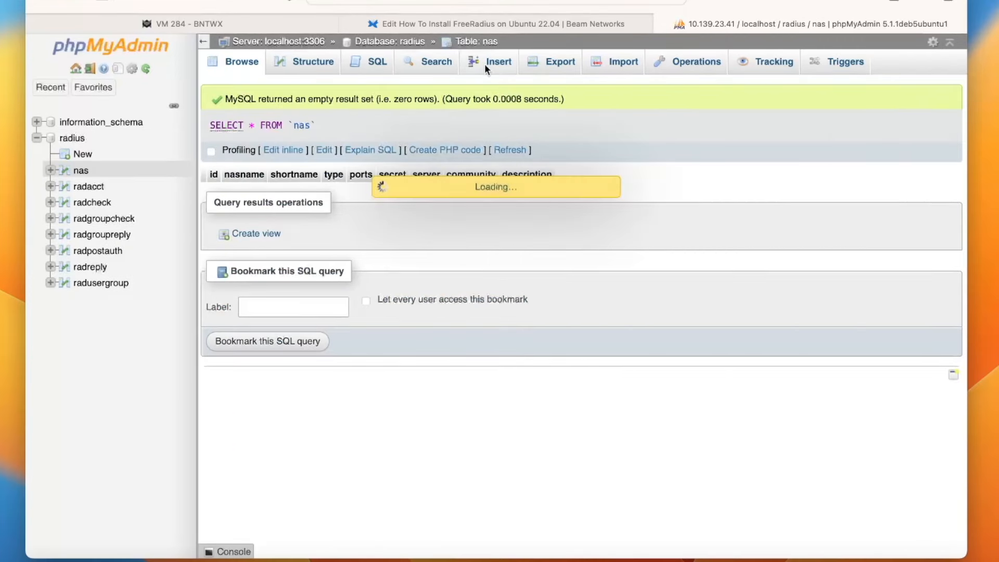
pyautogui.click(498, 61)
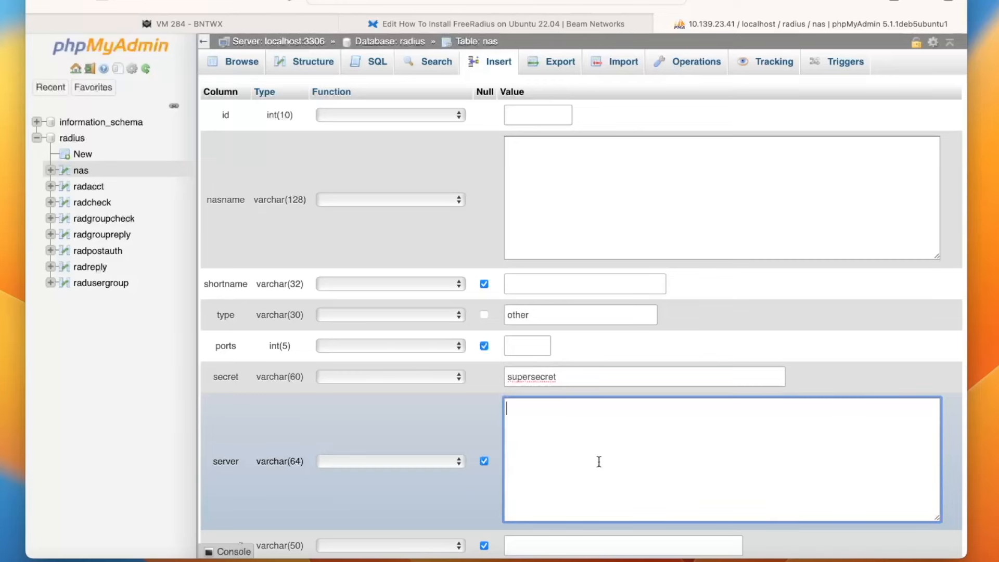
pyautogui.scroll(-3)
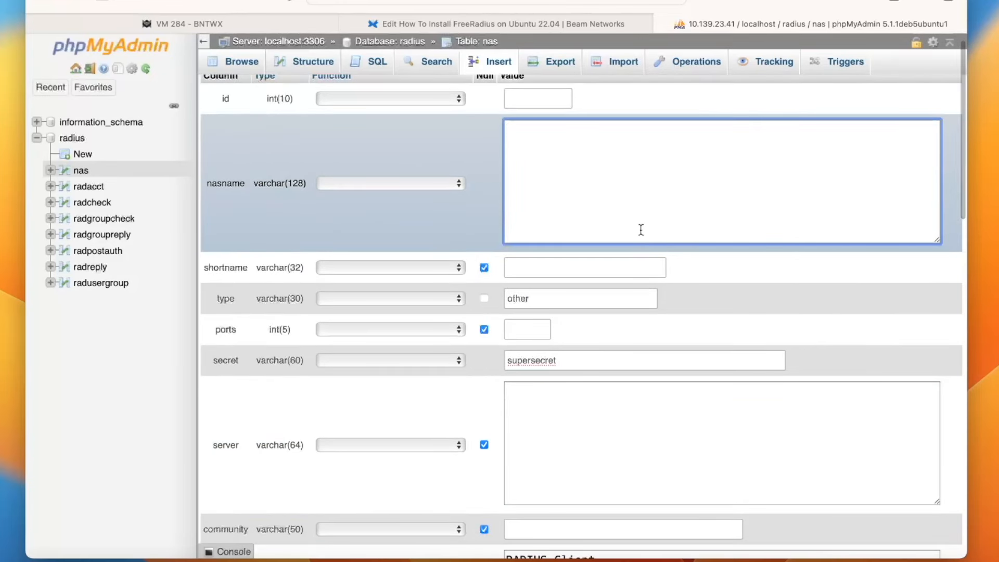
pyautogui.write('unify')
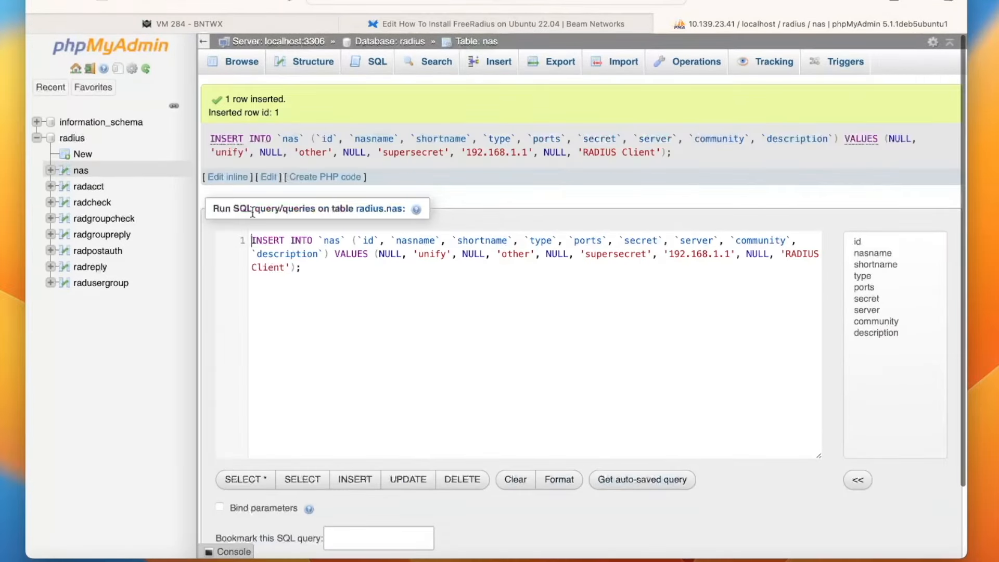
# Reload the FreeRADIUS service from the terminal
pyautogui.click(240, 61)
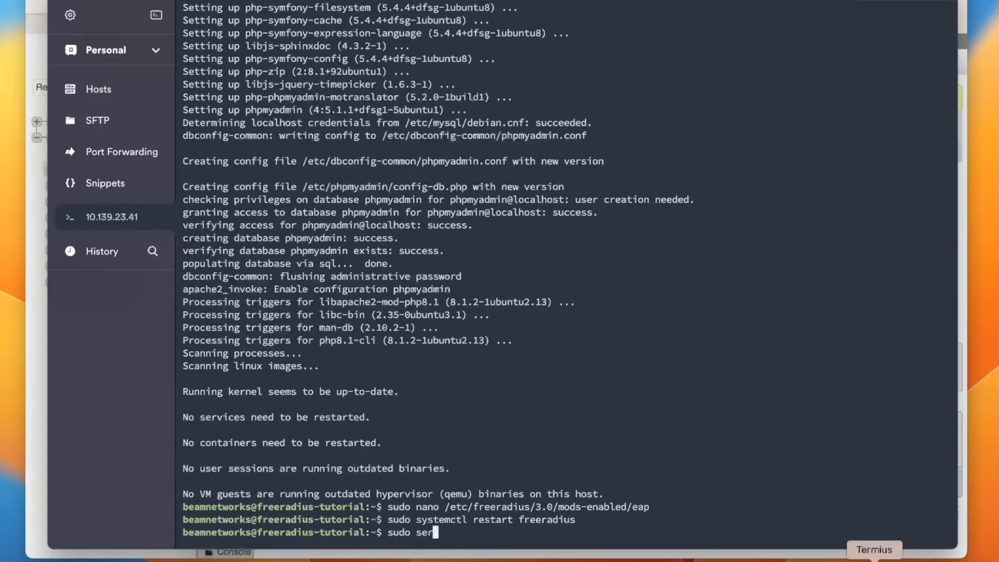
pyautogui.write('vice fre')
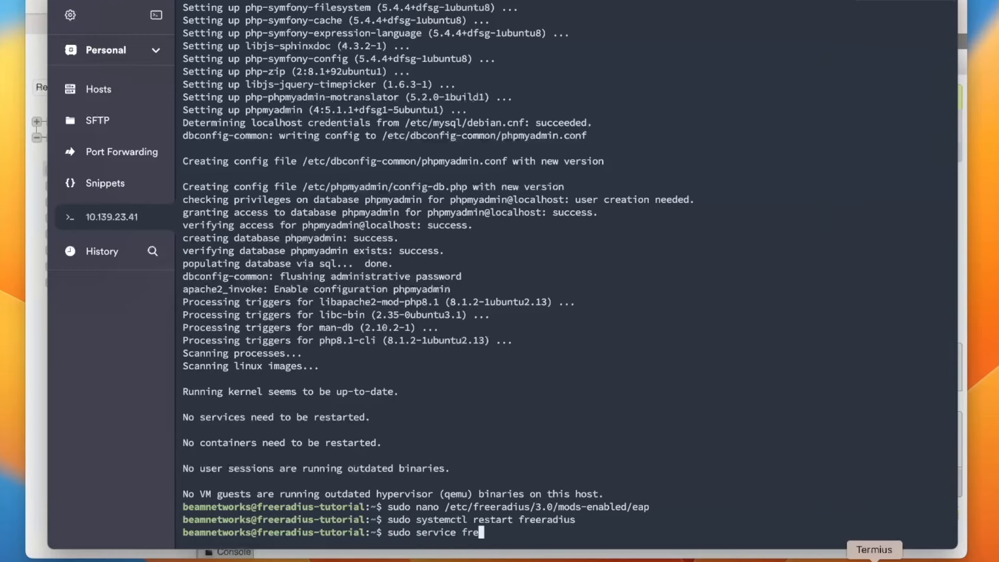
pyautogui.press('Return')
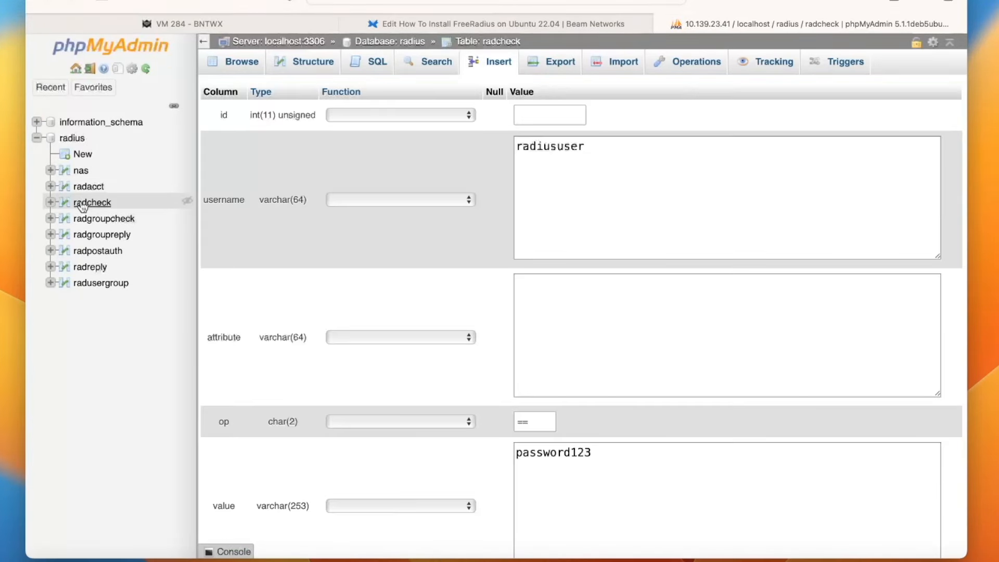
# Correct the nas row's nasname from unify to unifi, leaving the unsaved radcheck form
pyautogui.click(92, 202)
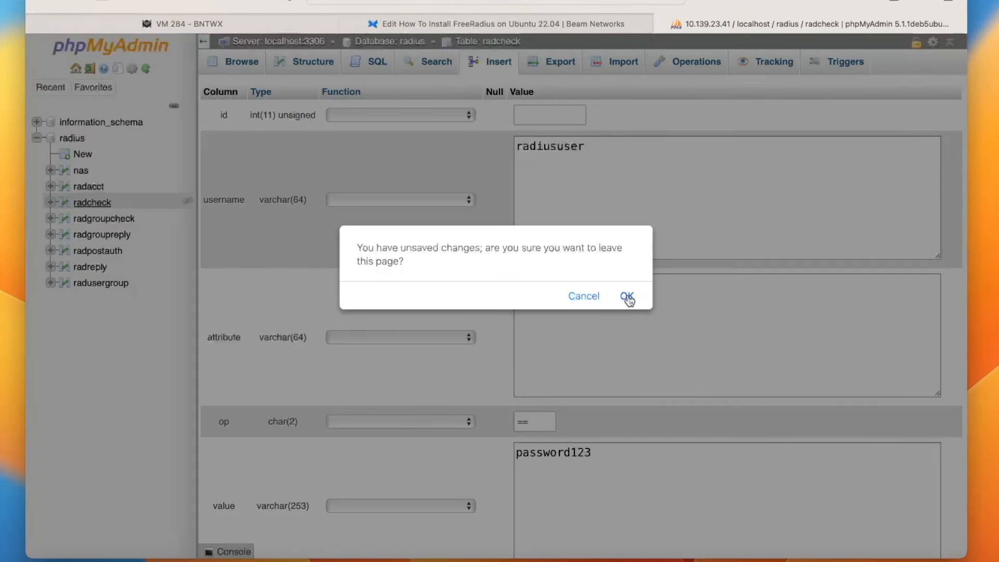
pyautogui.click(629, 296)
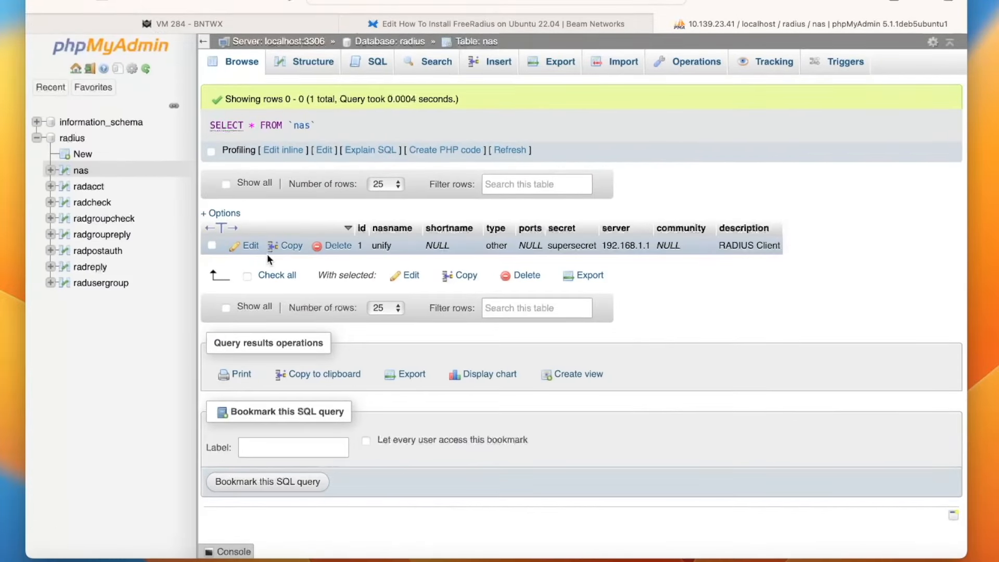
pyautogui.moveTo(472, 346)
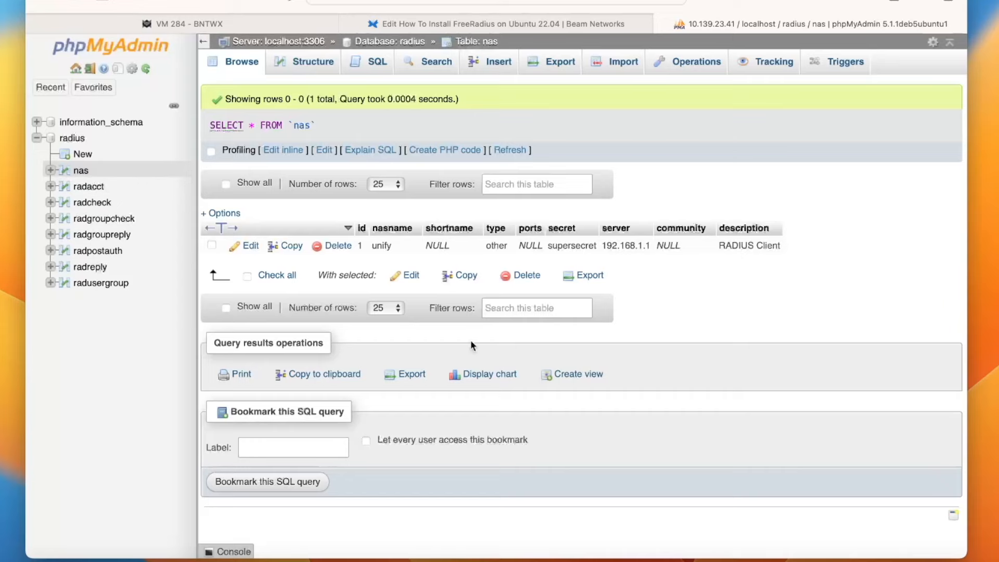
pyautogui.doubleClick(393, 245)
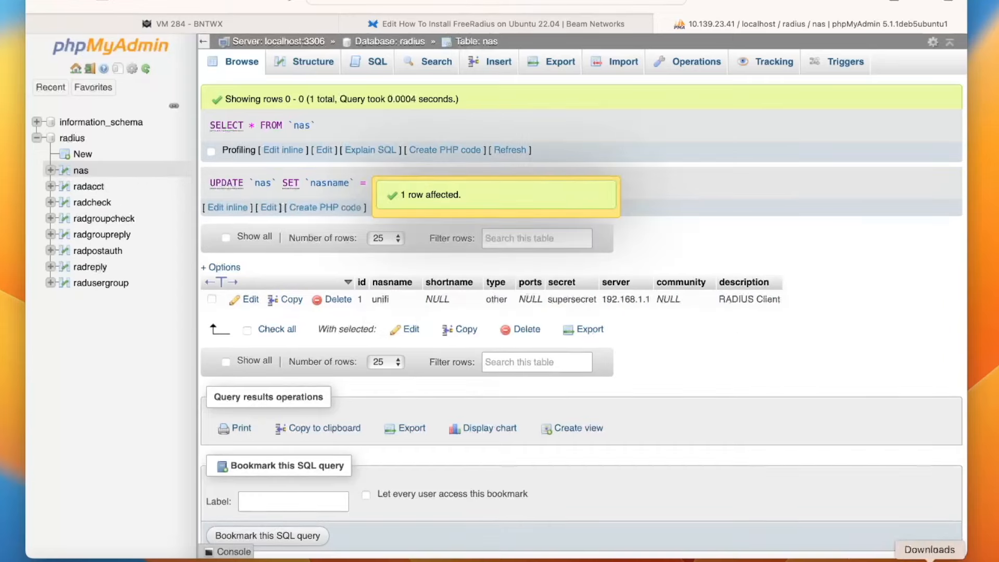
pyautogui.click(874, 549)
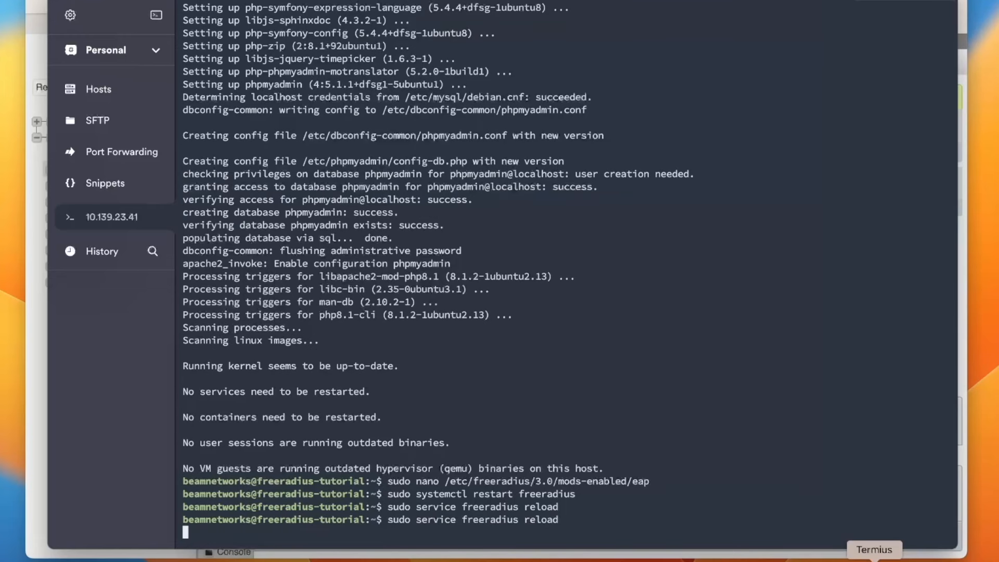